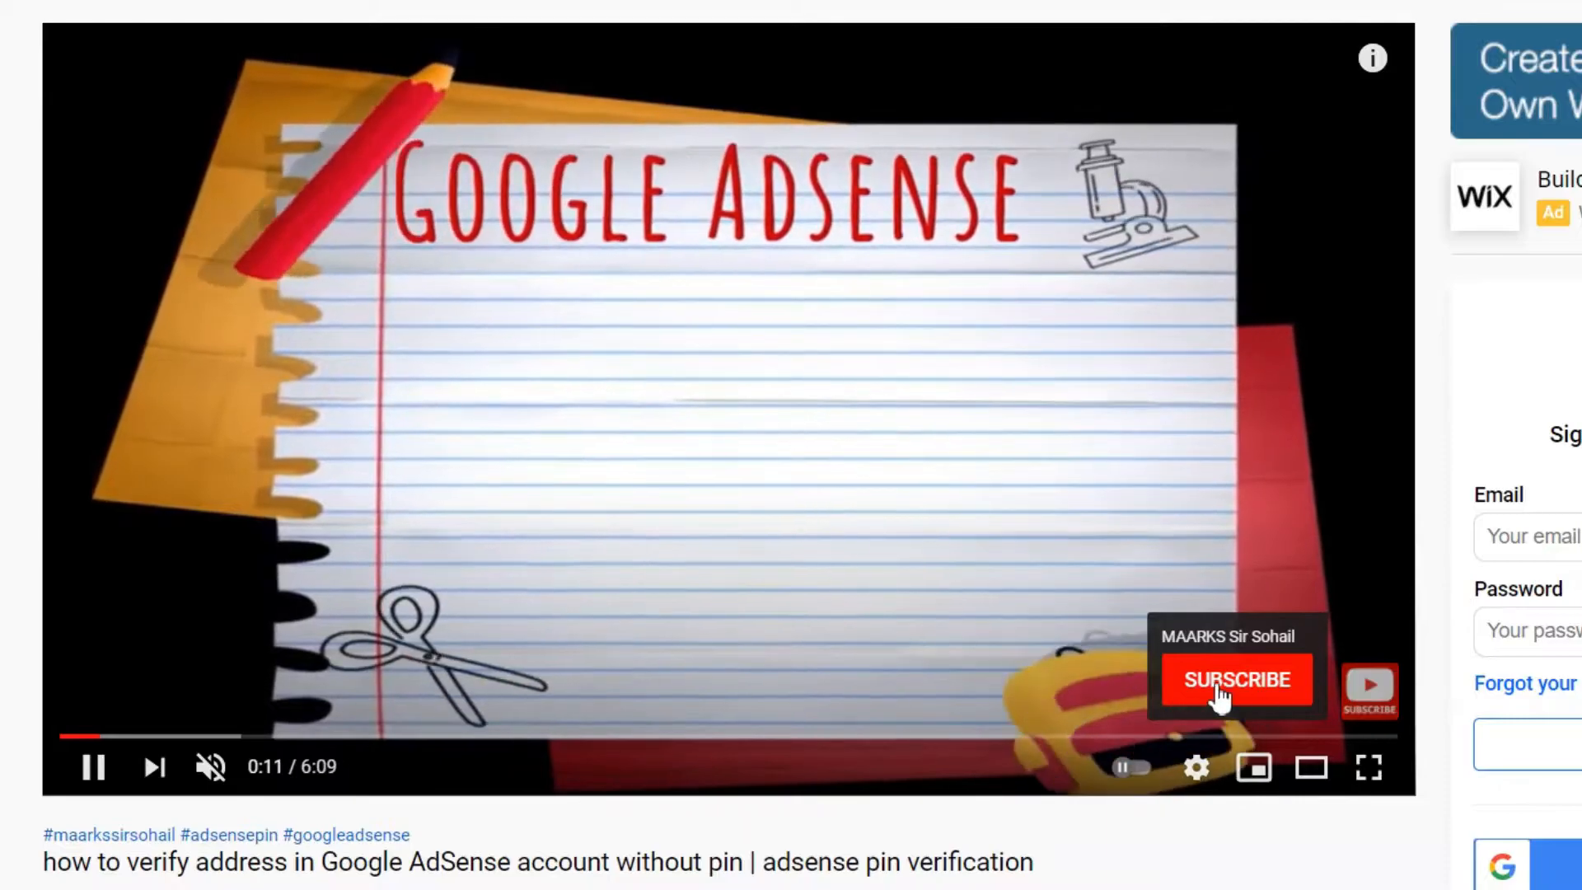
- Leave the playing AdSense verification video and show the Windows desktop
left_click(1233, 680)
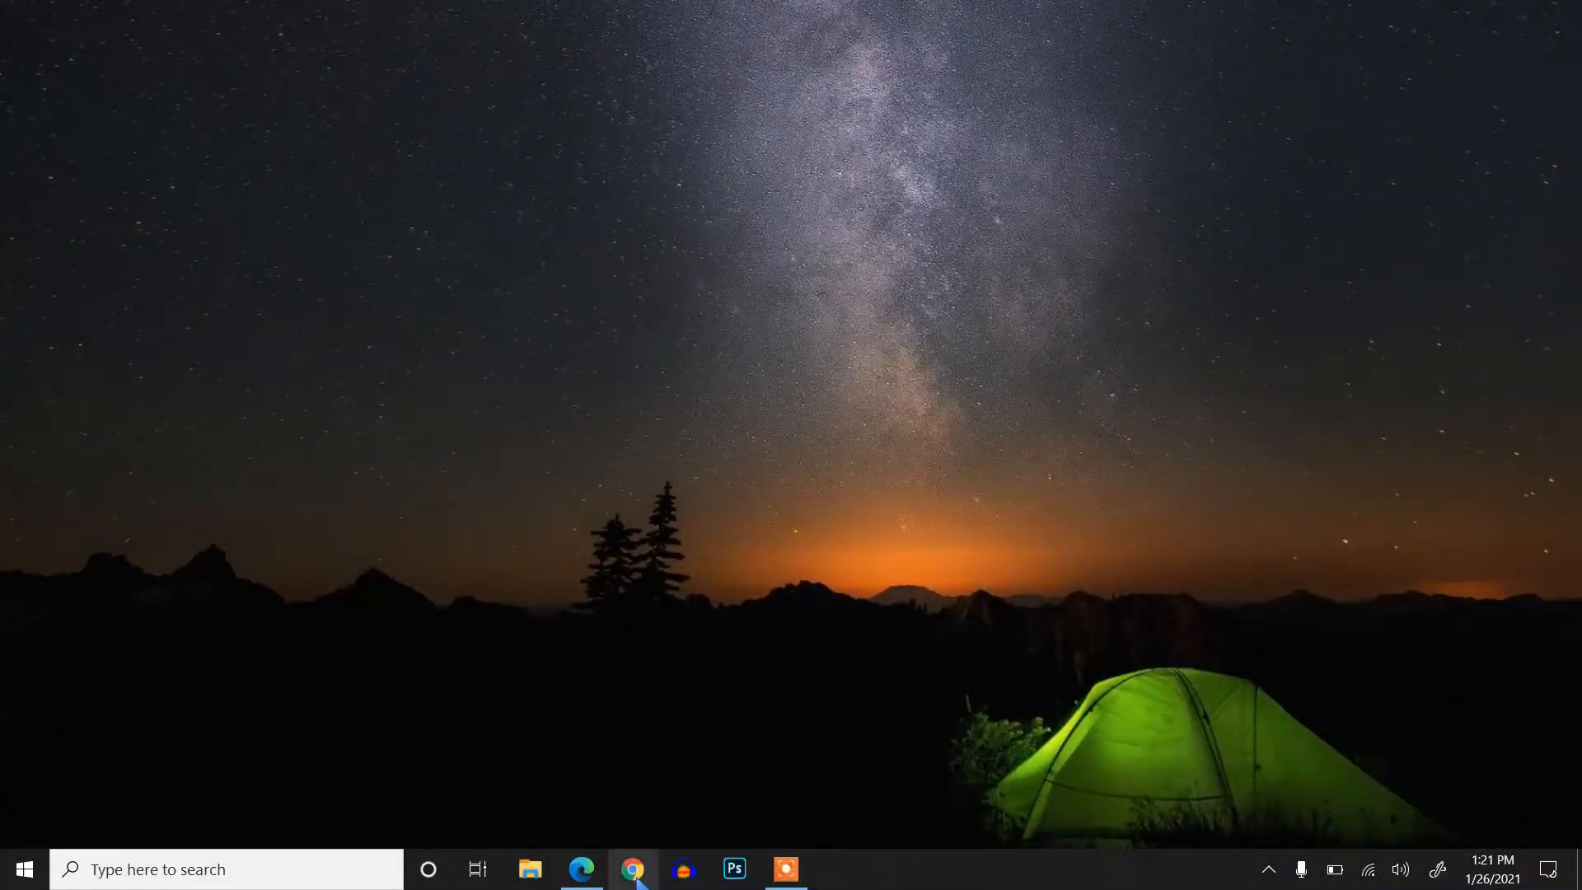
- Launch Chrome and go to the YouTube Studio channel dashboard via the address bar
left_click(633, 869)
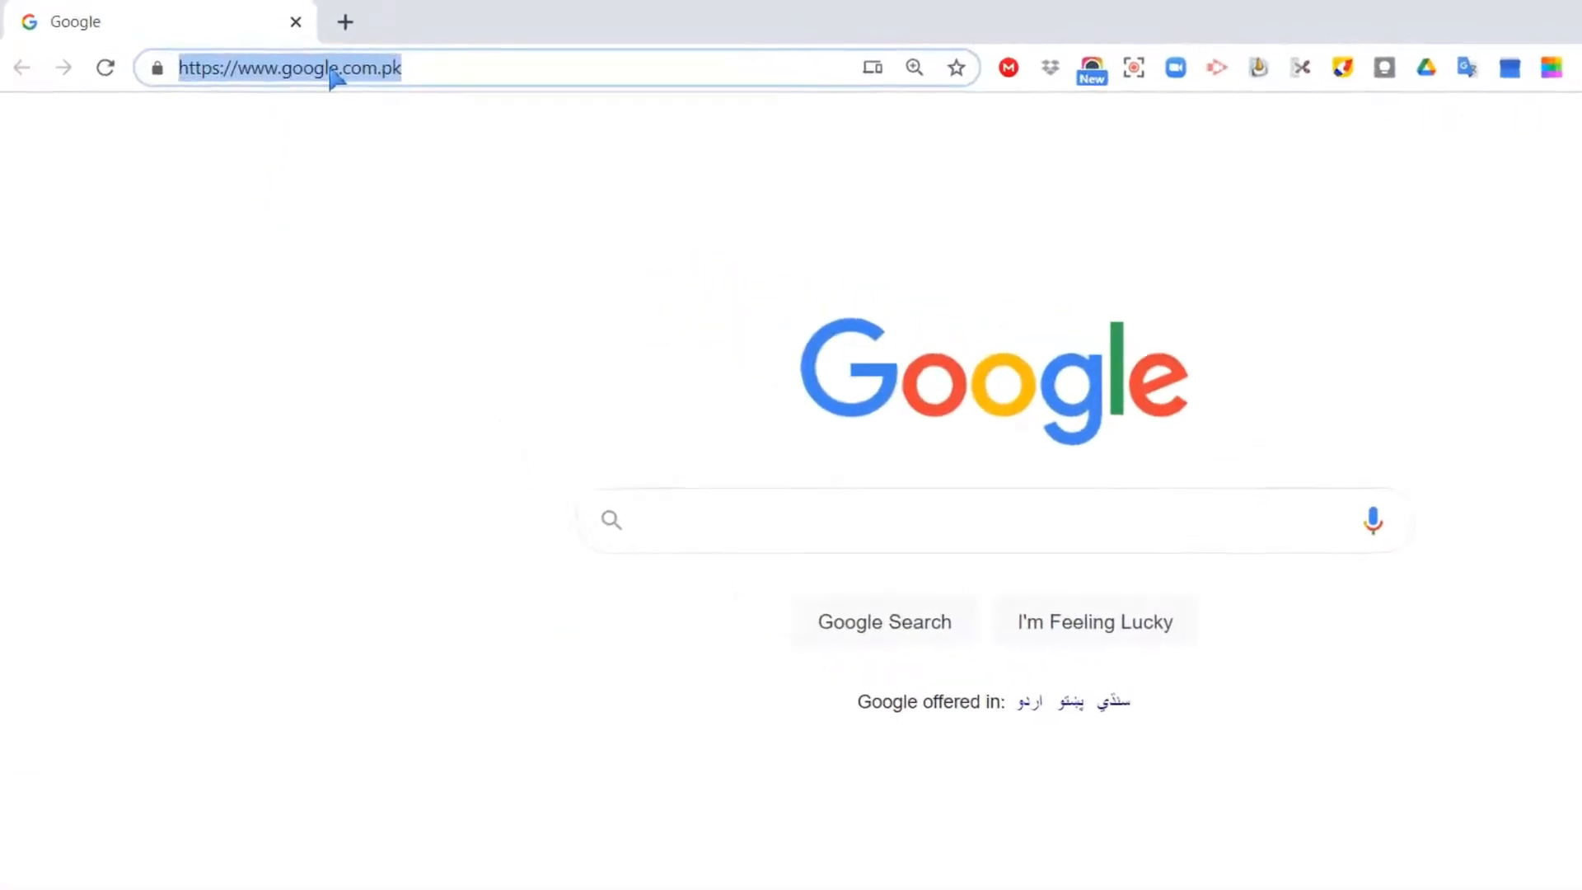
type("stui")
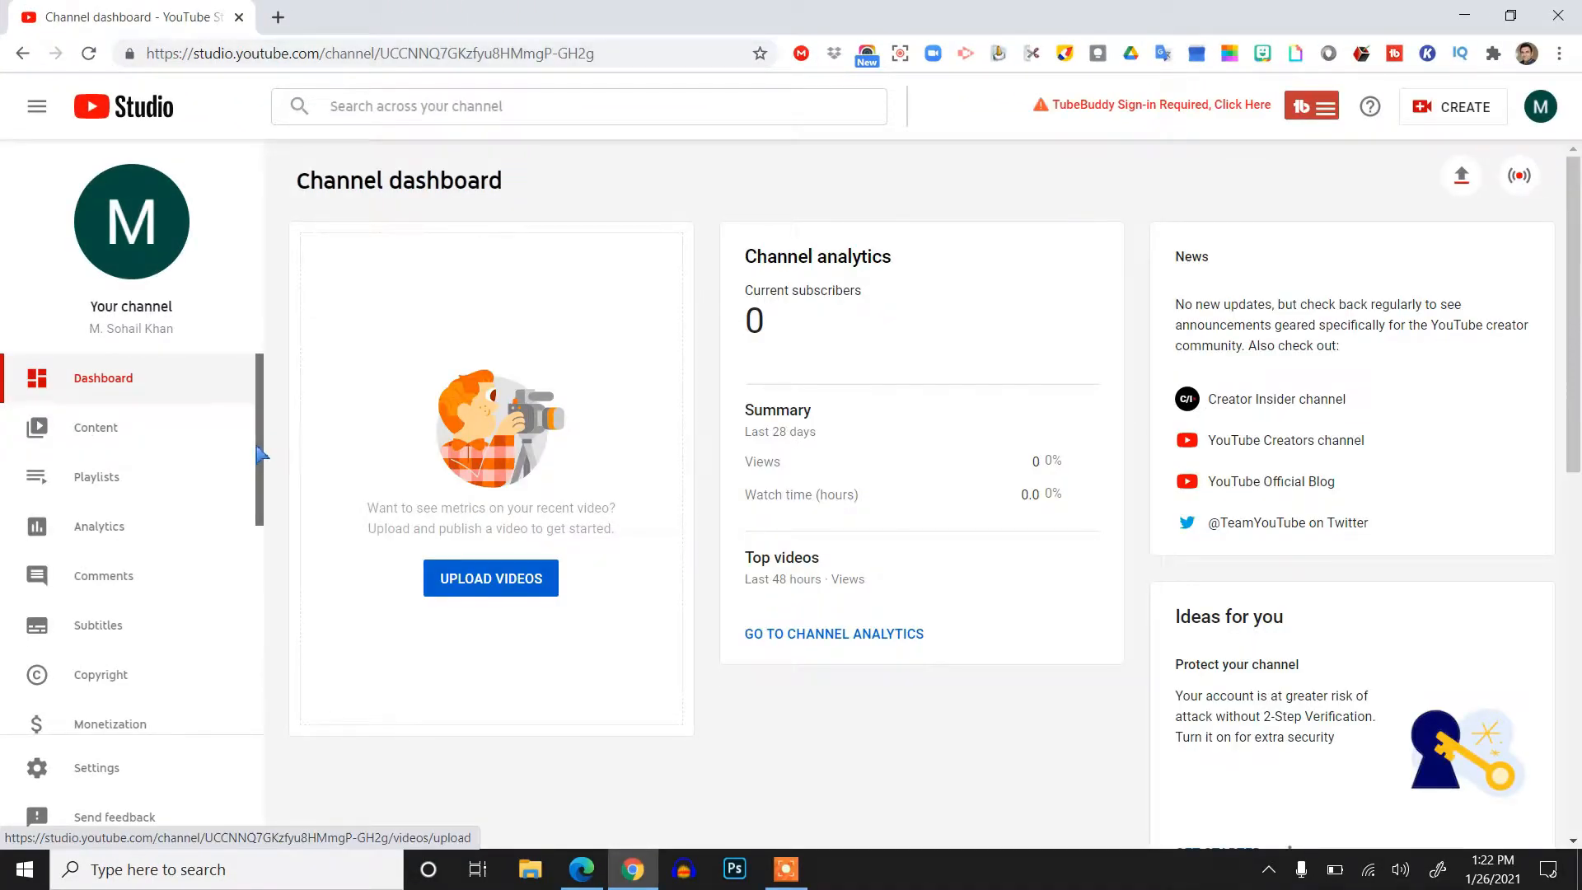
- Go to Customization in the left sidebar to reach the Channel customization Layout page
scroll("down", 3)
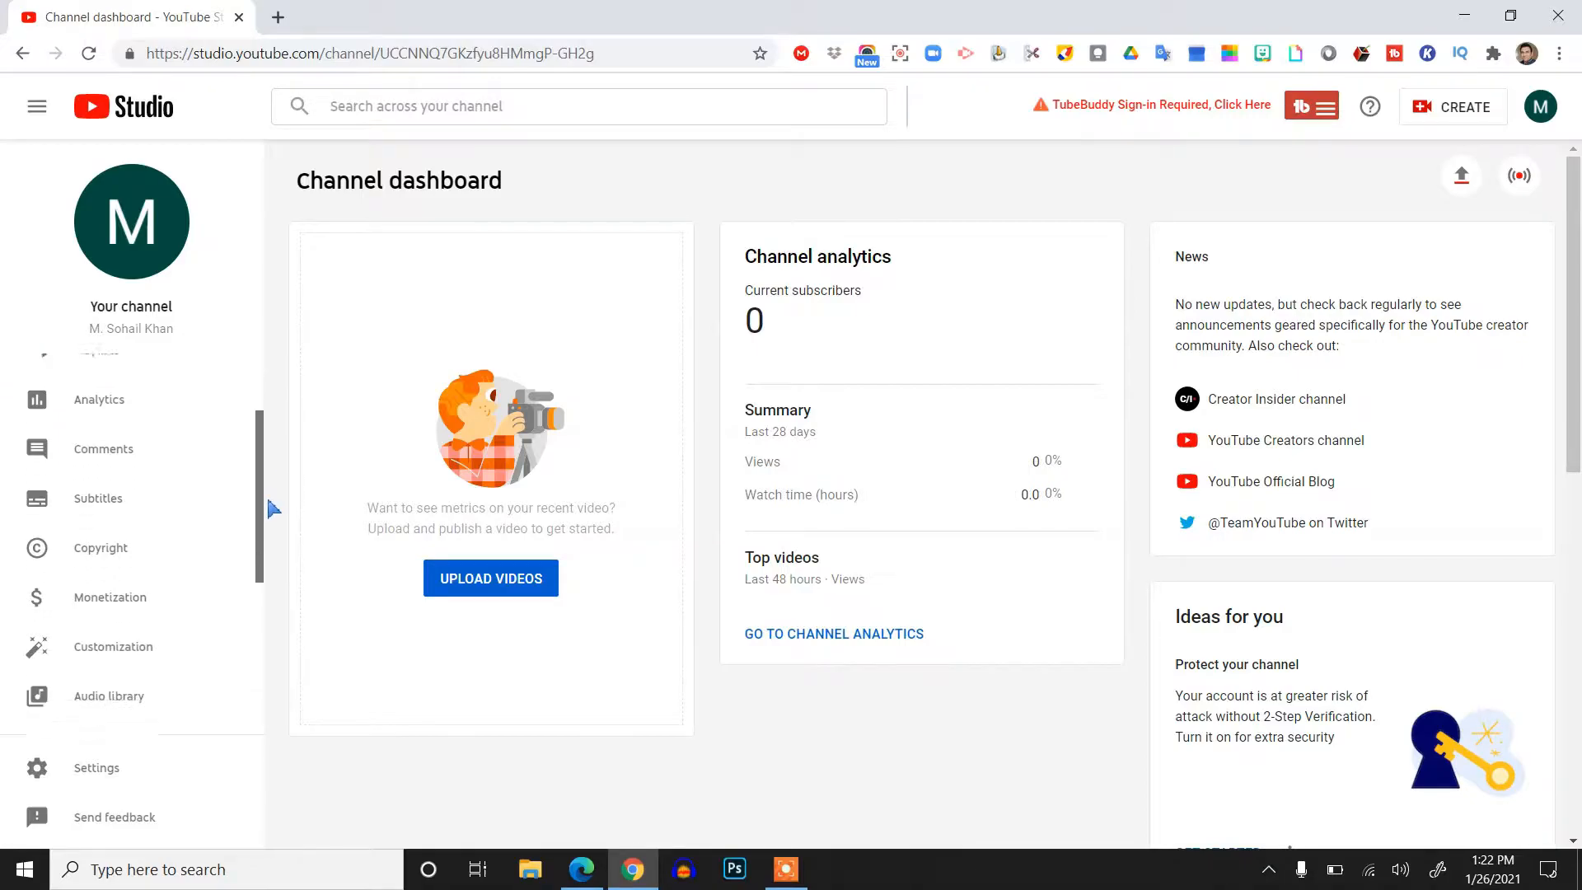
scroll("down", 3)
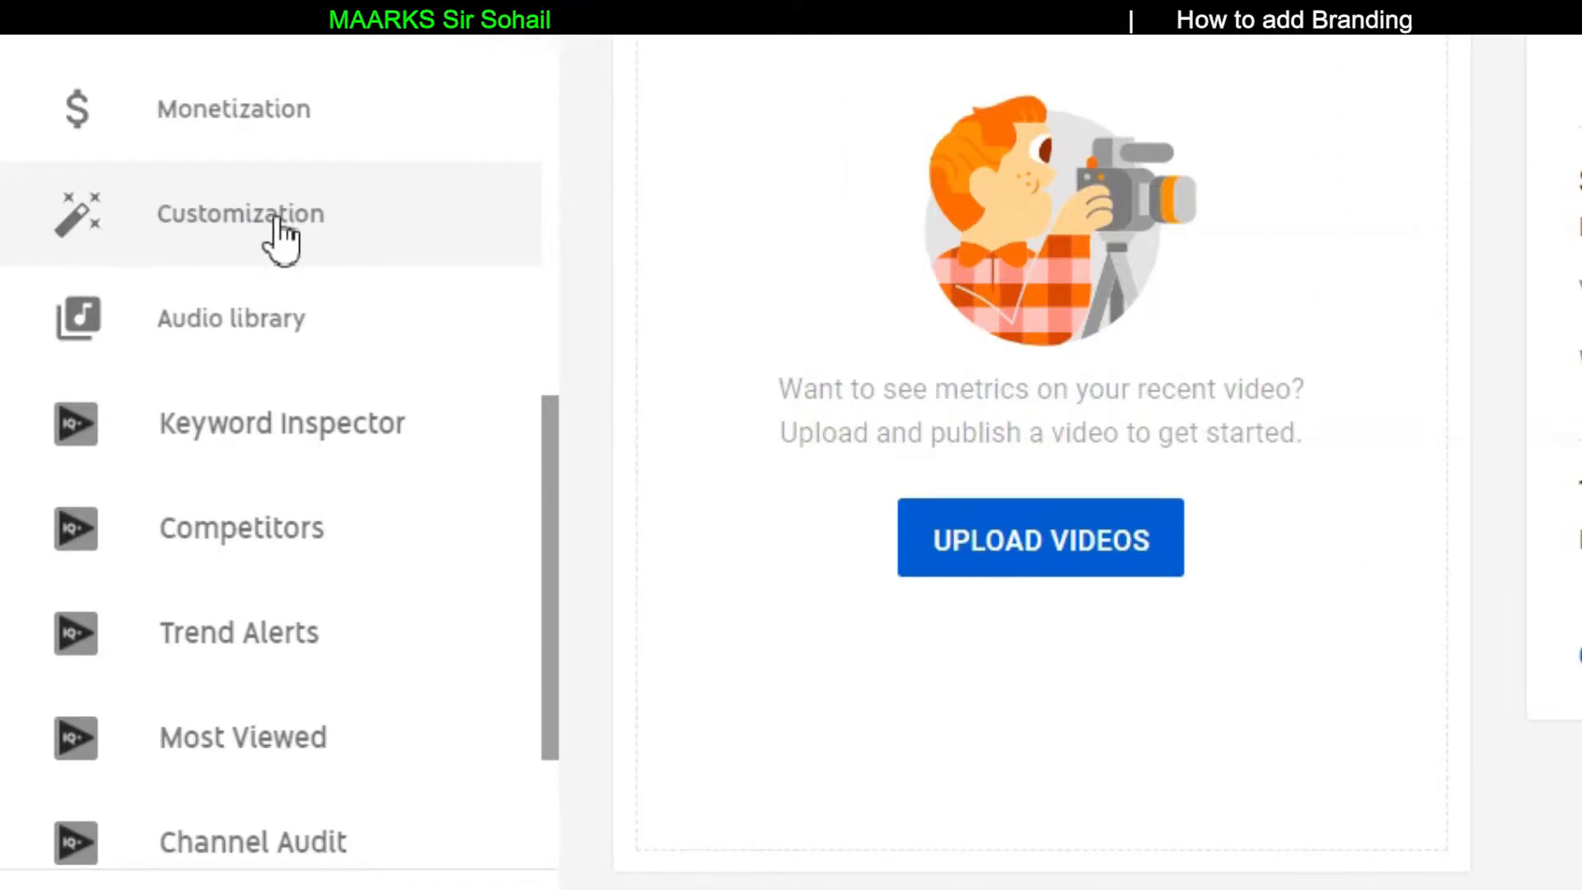
left_click(239, 212)
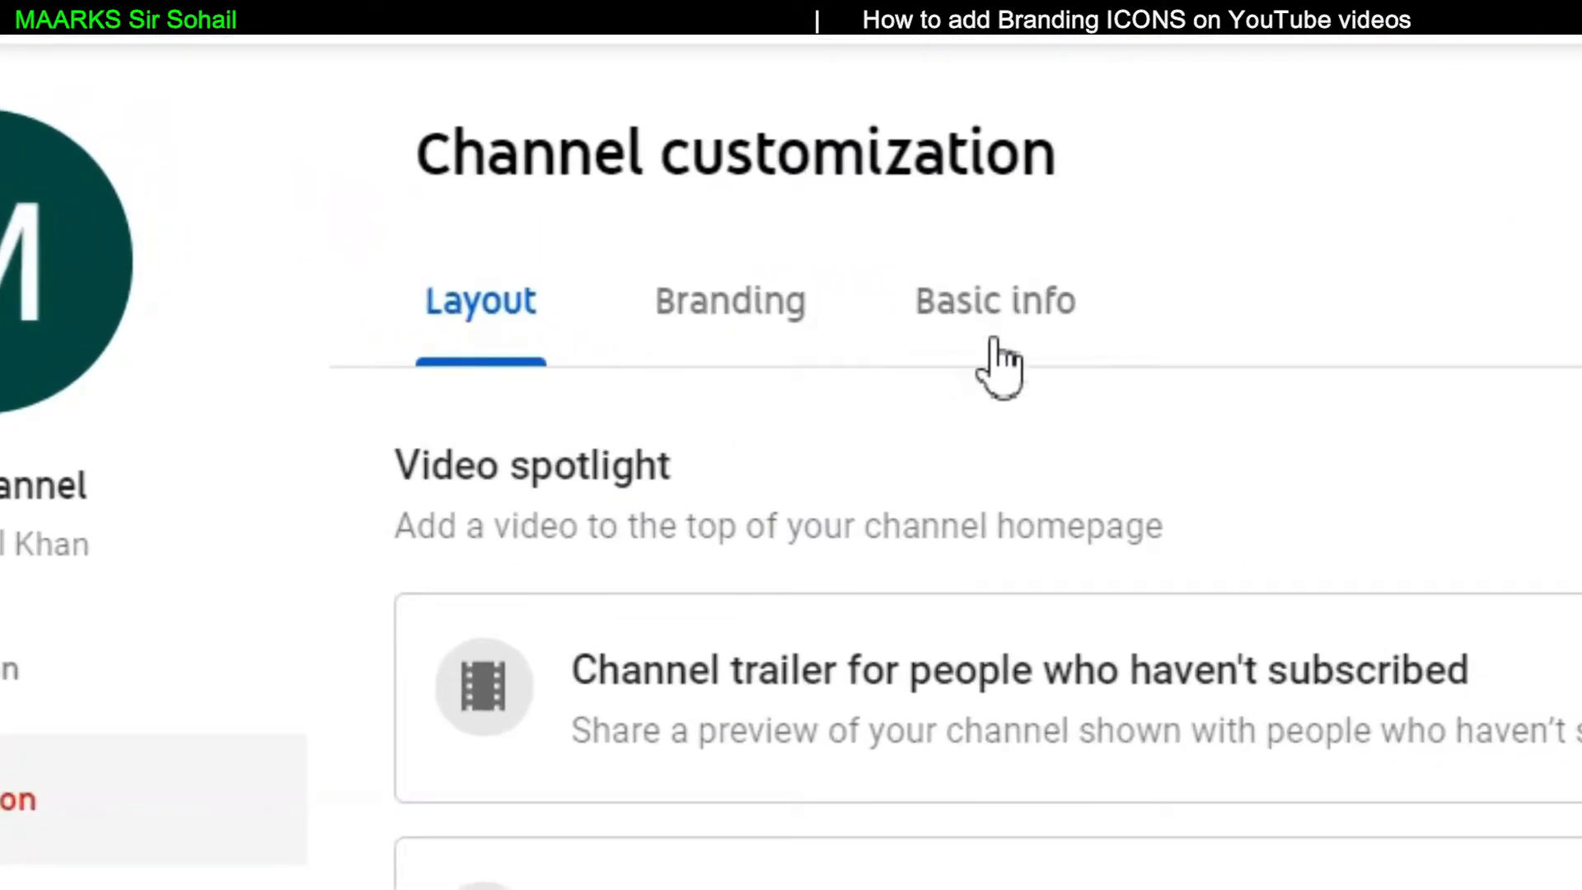
mouse_move(1029, 318)
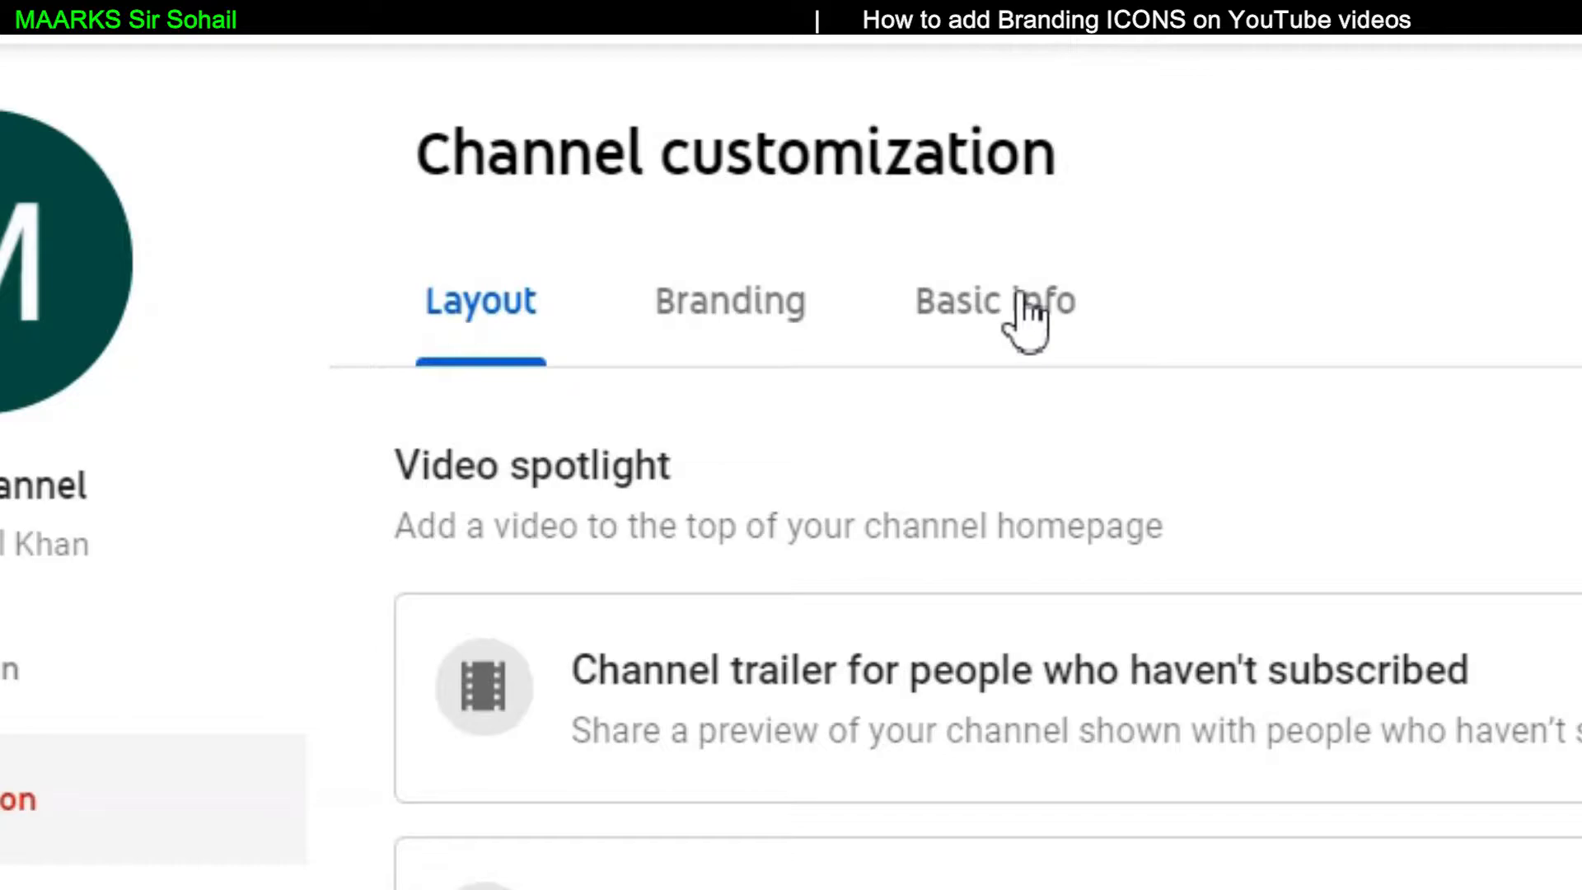
mouse_move(1014, 333)
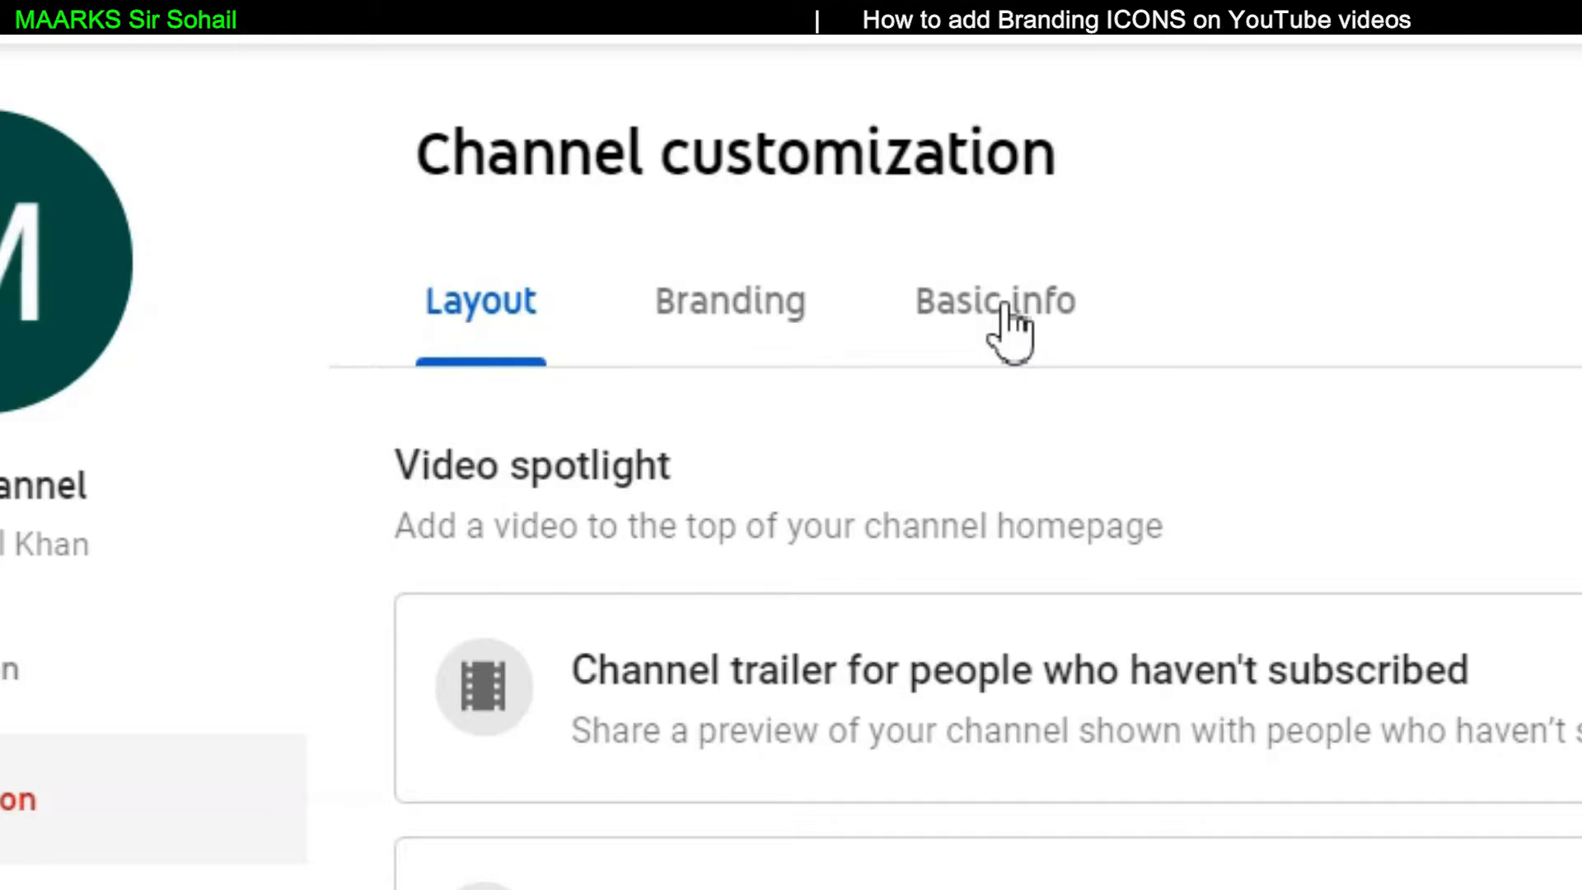
mouse_move(742, 343)
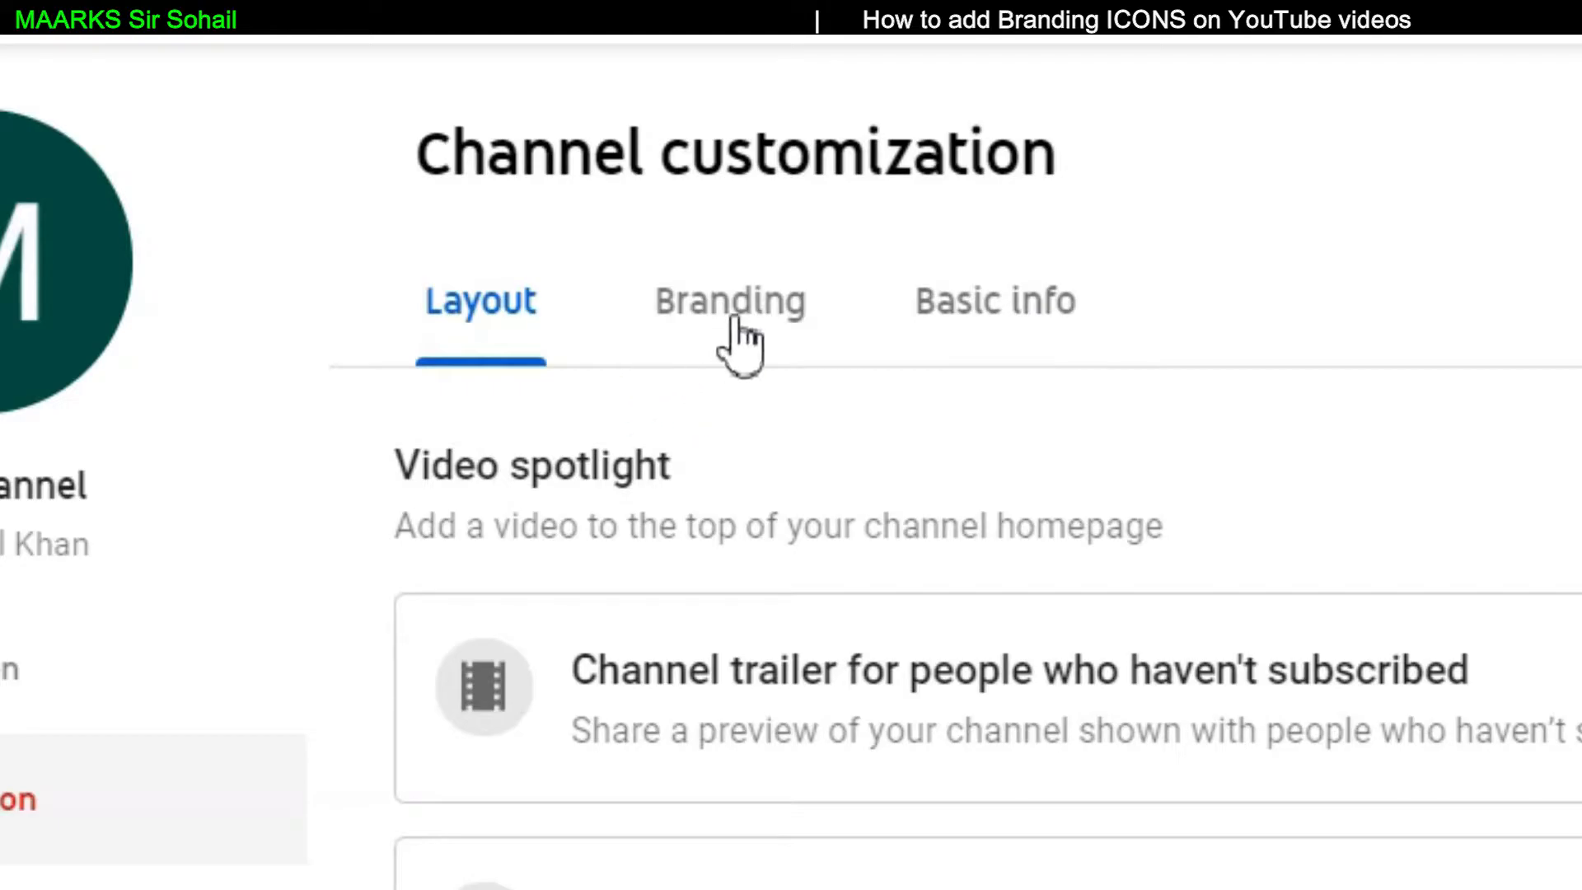
- Switch to the Branding settings, zoom in and scroll to the Video watermark section
left_click(729, 300)
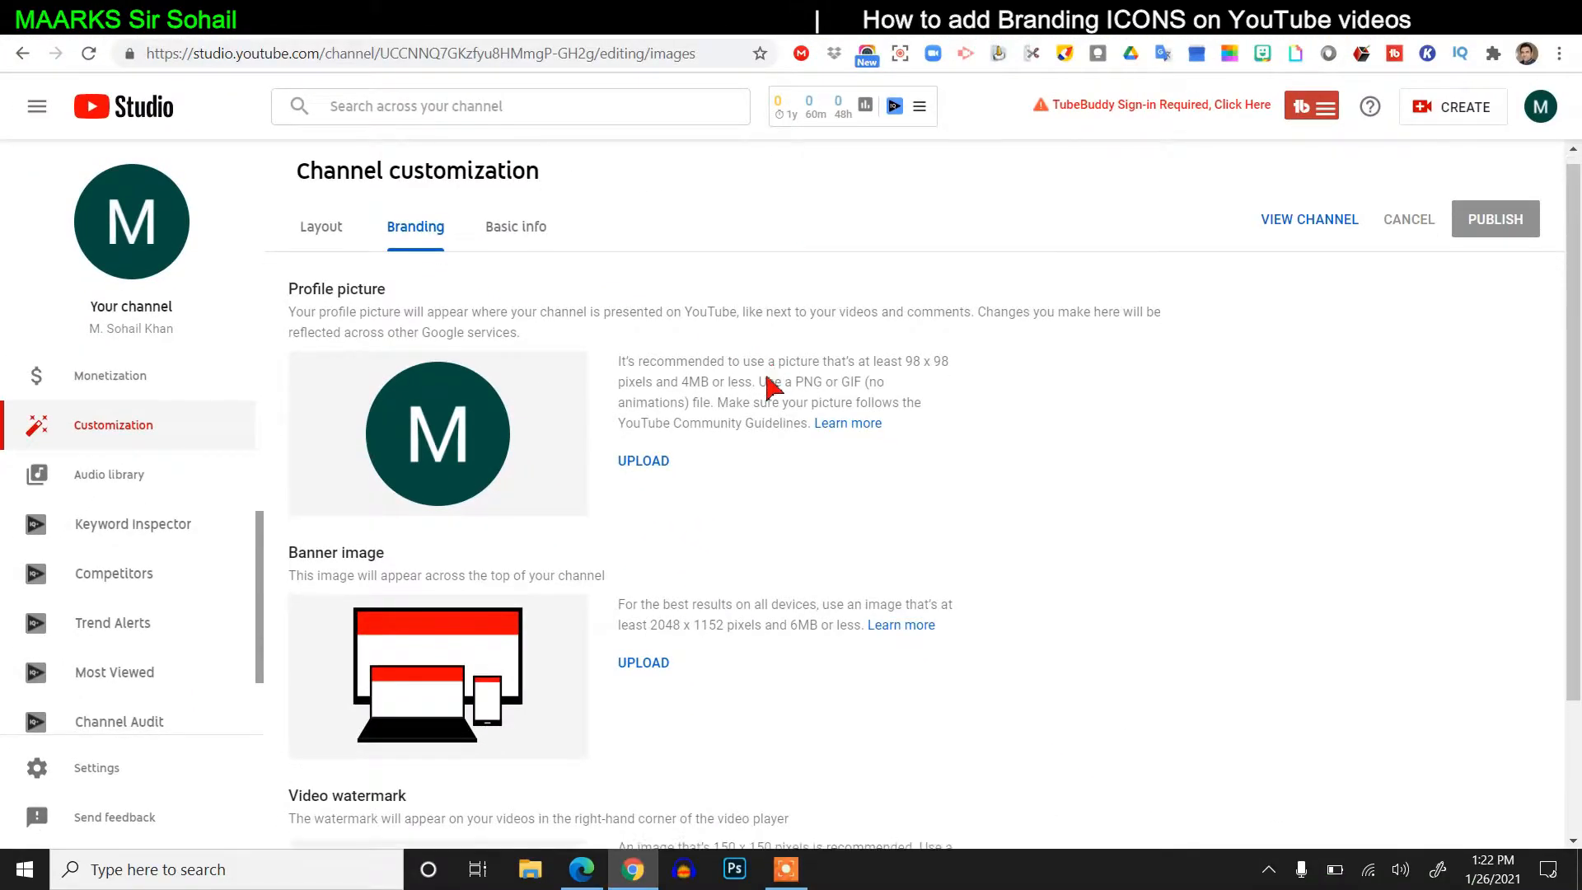
key("ctrl+plus")
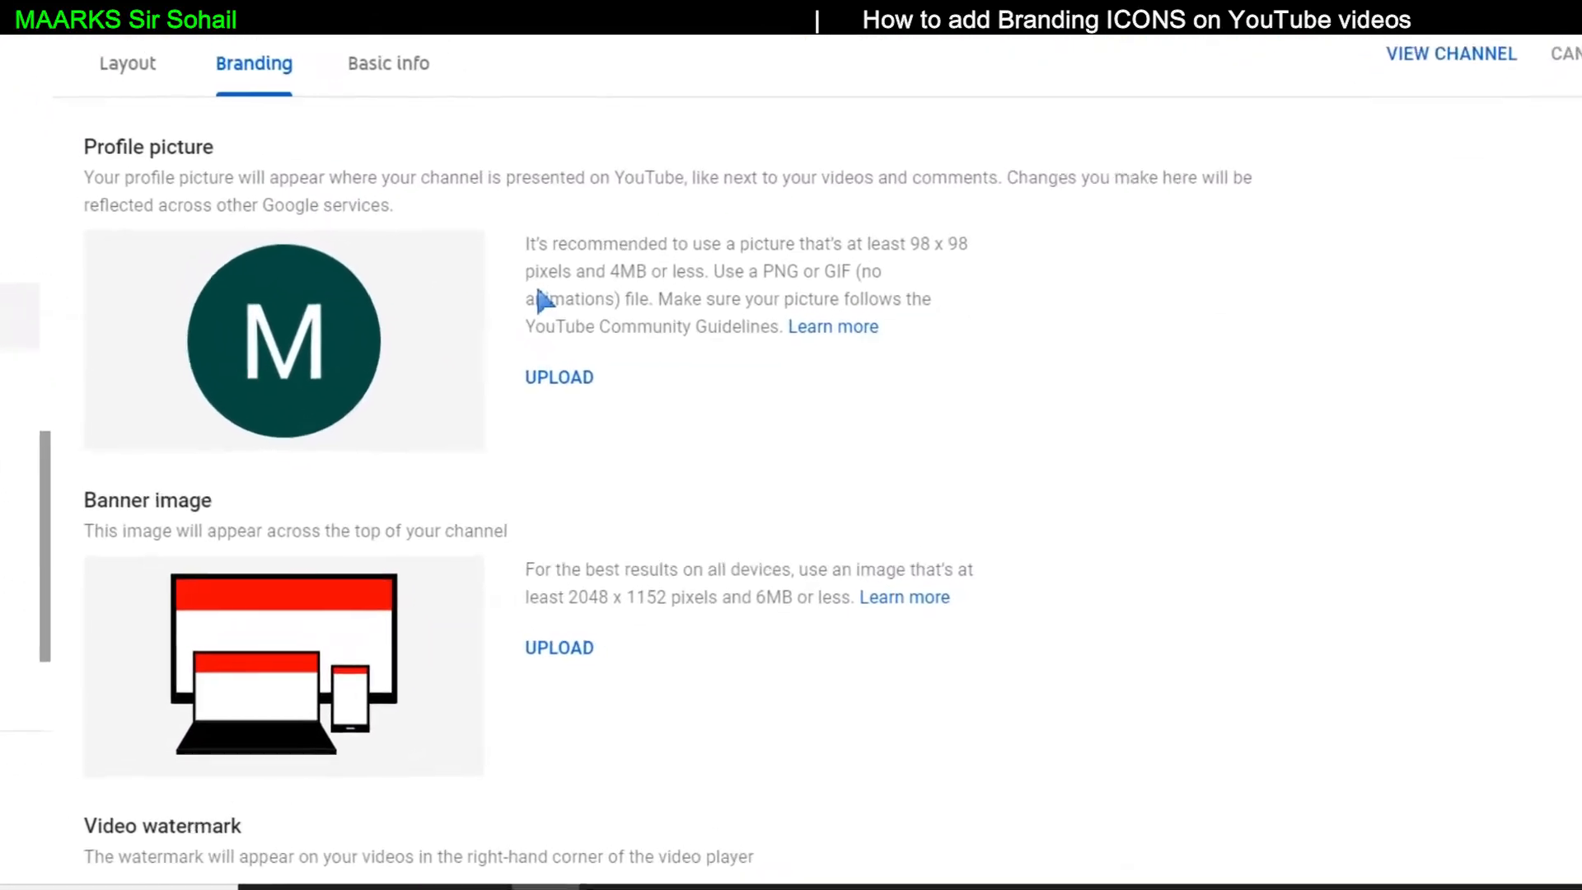
scroll("down", 3)
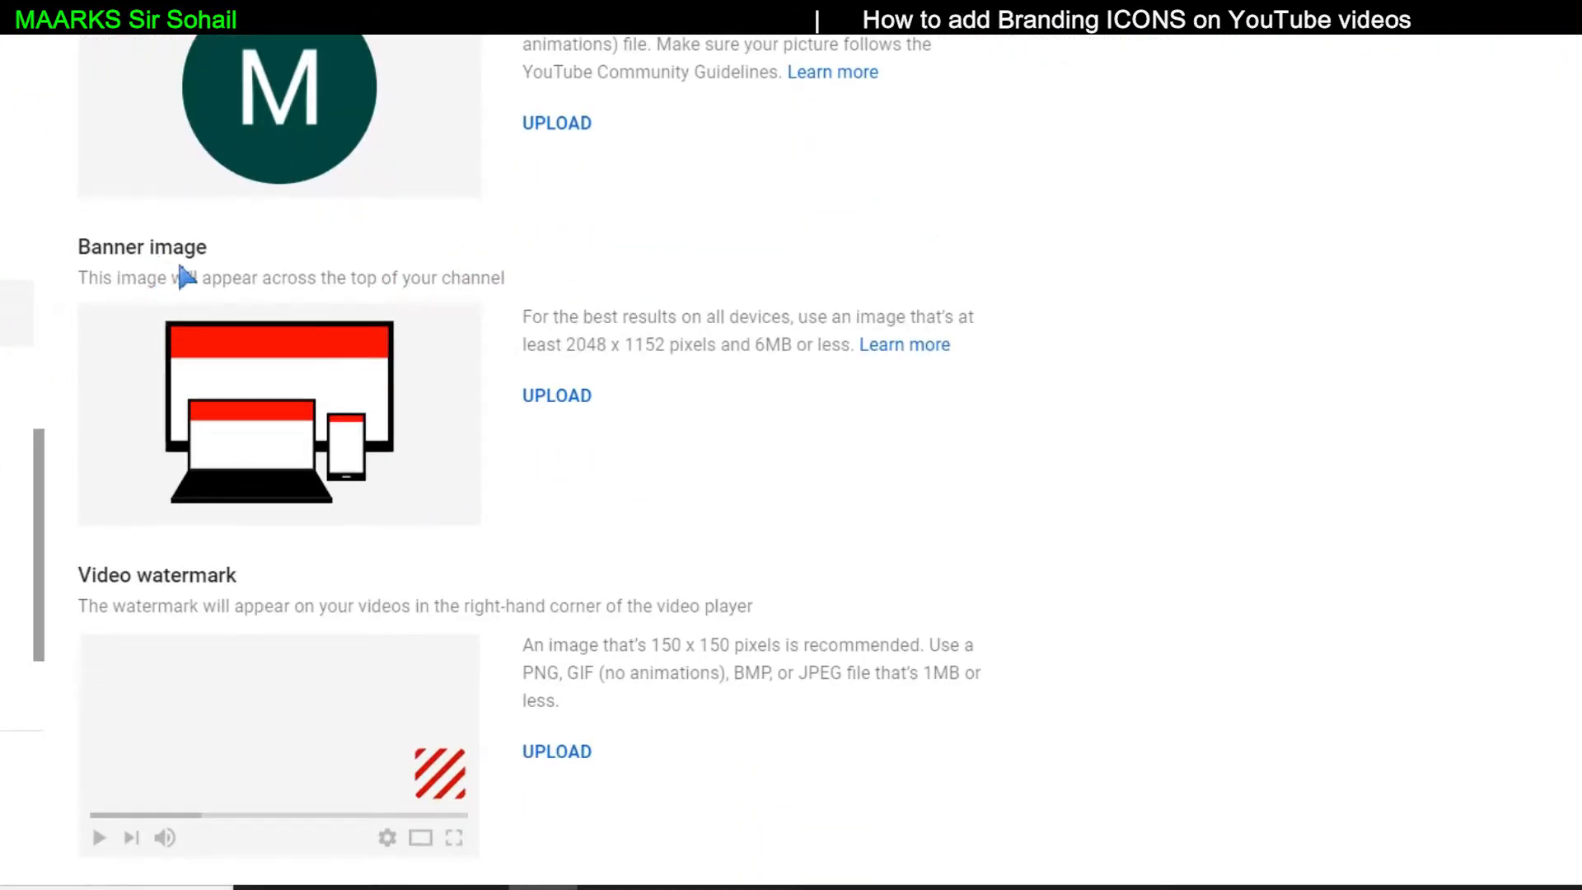
mouse_move(478, 394)
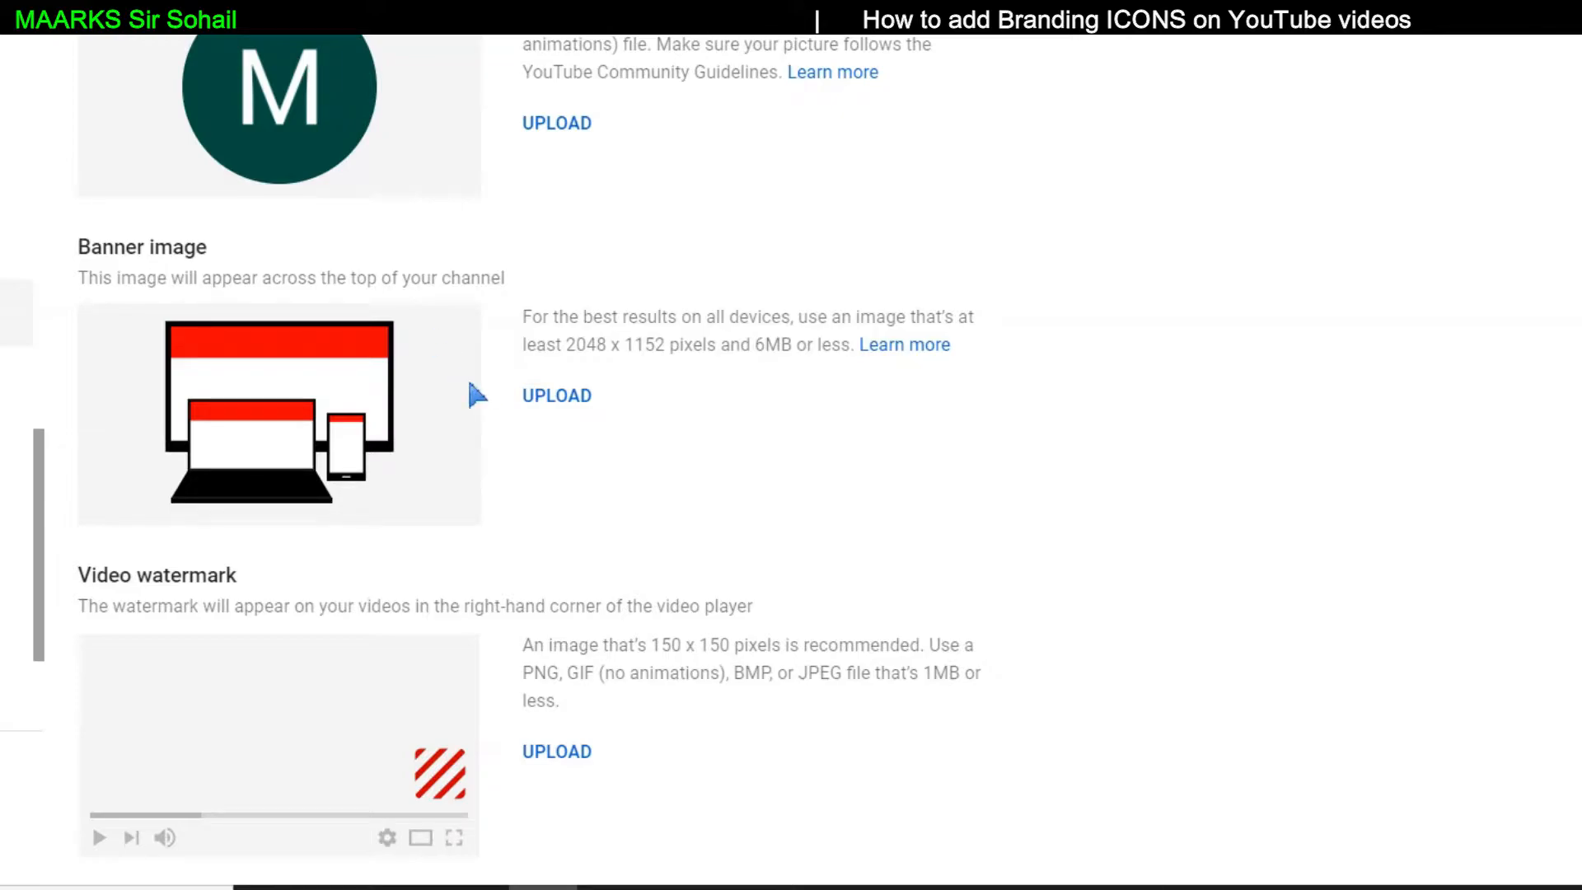
mouse_move(630, 432)
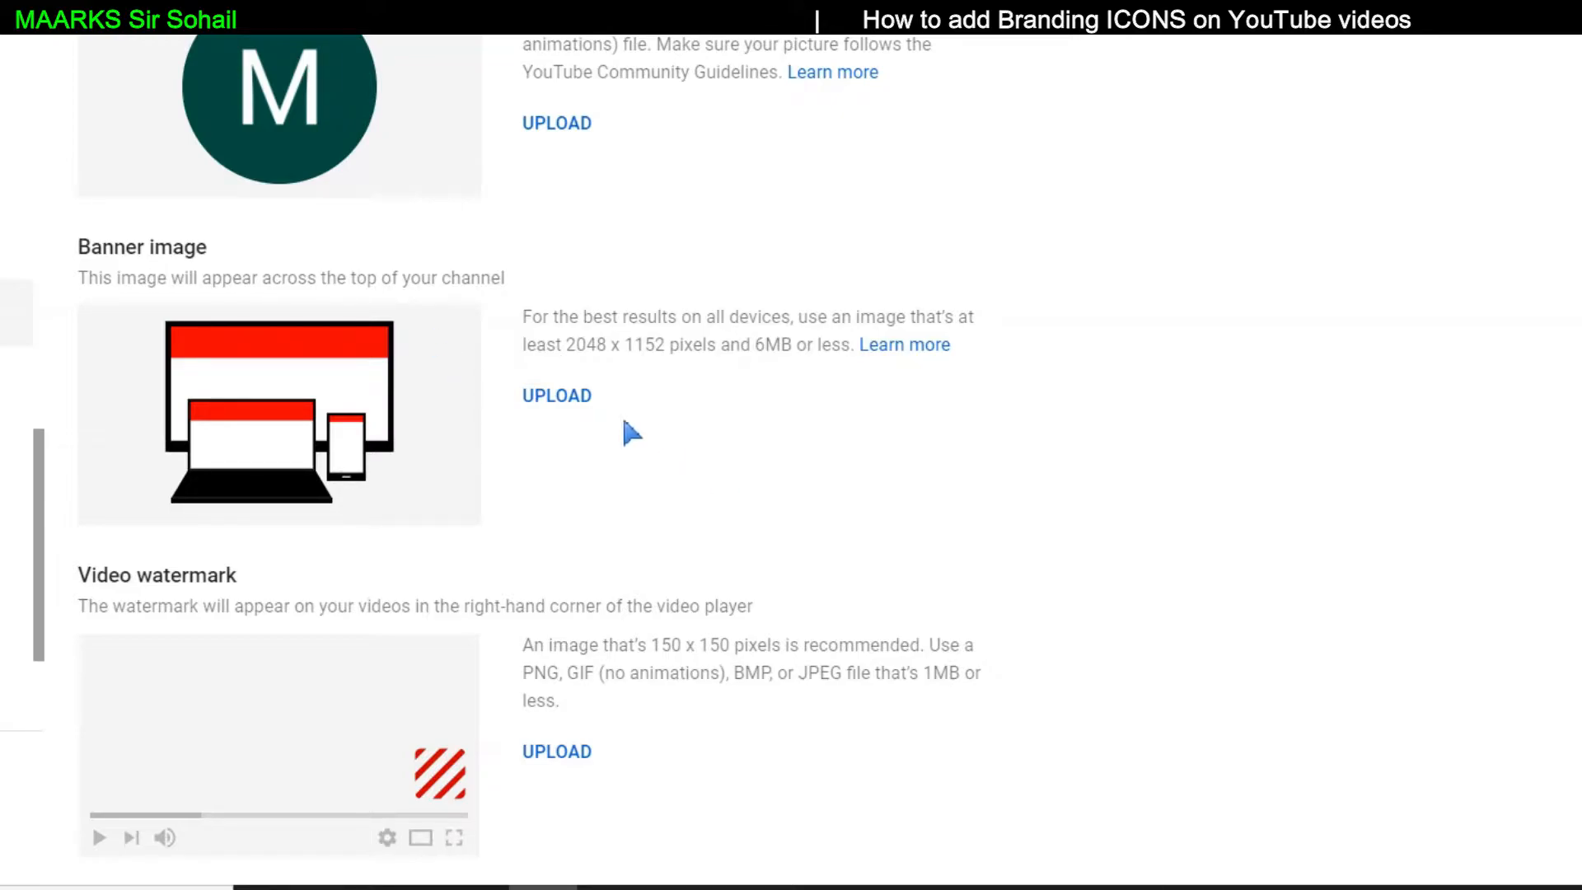
mouse_move(379, 766)
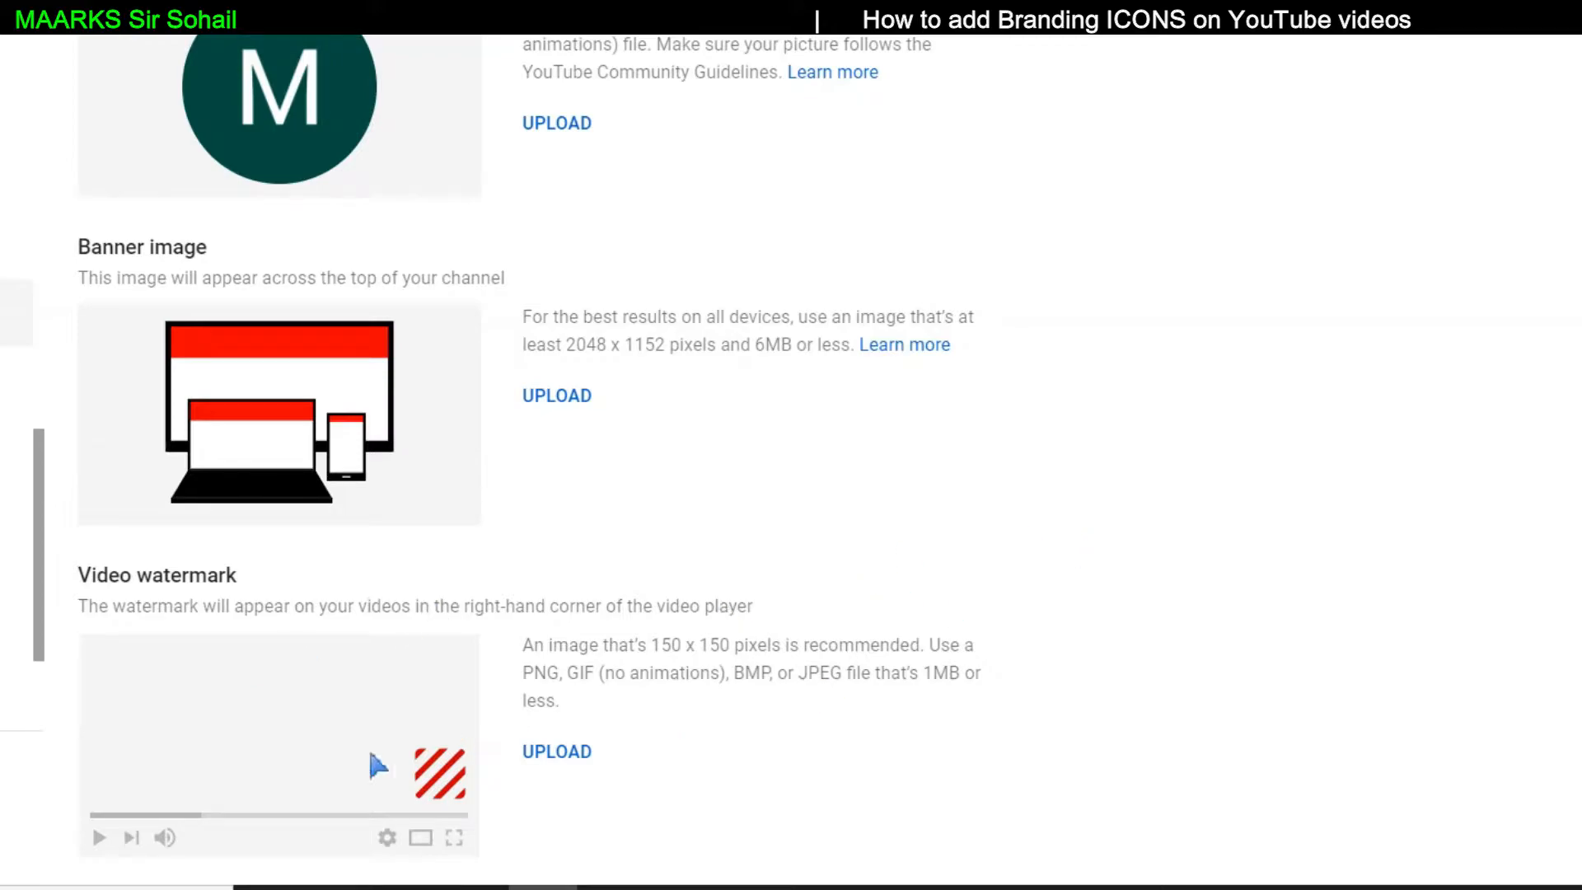
mouse_move(213, 667)
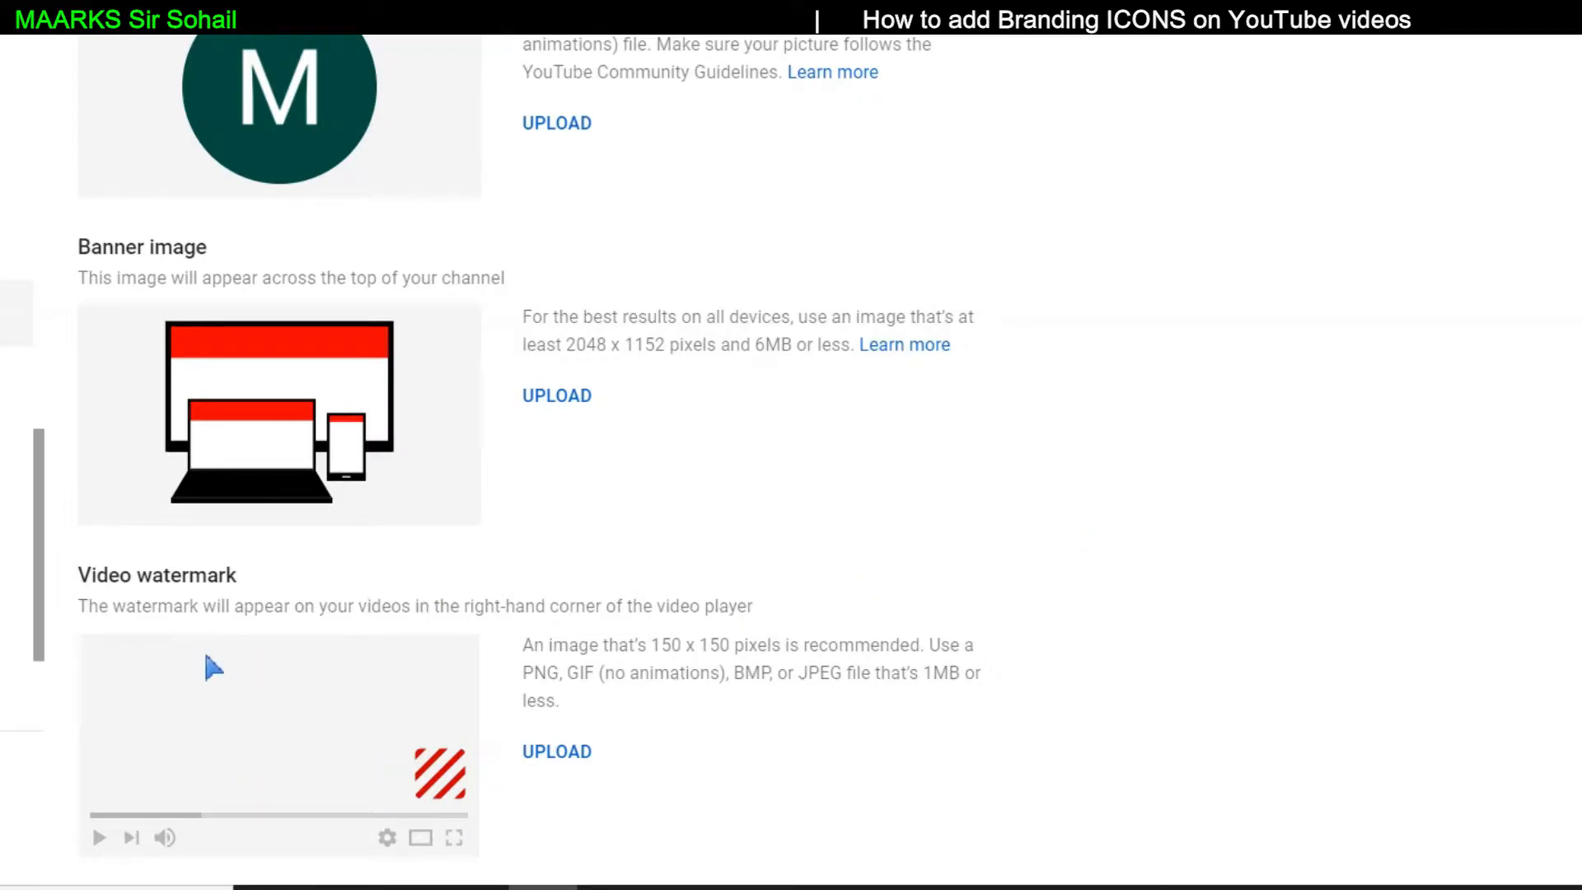
mouse_move(379, 736)
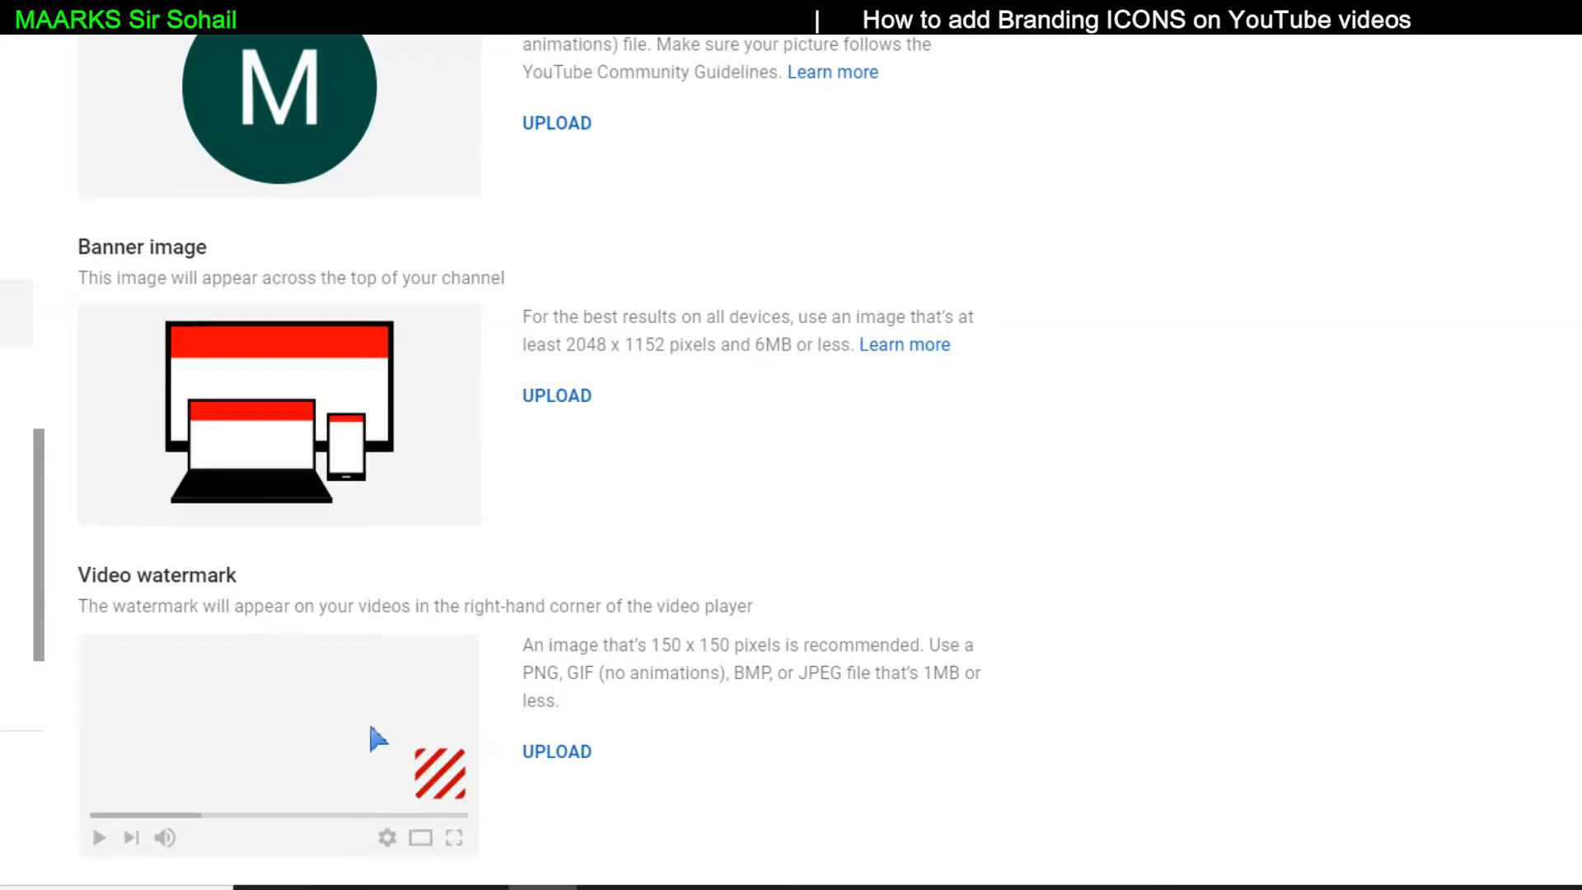
mouse_move(556, 764)
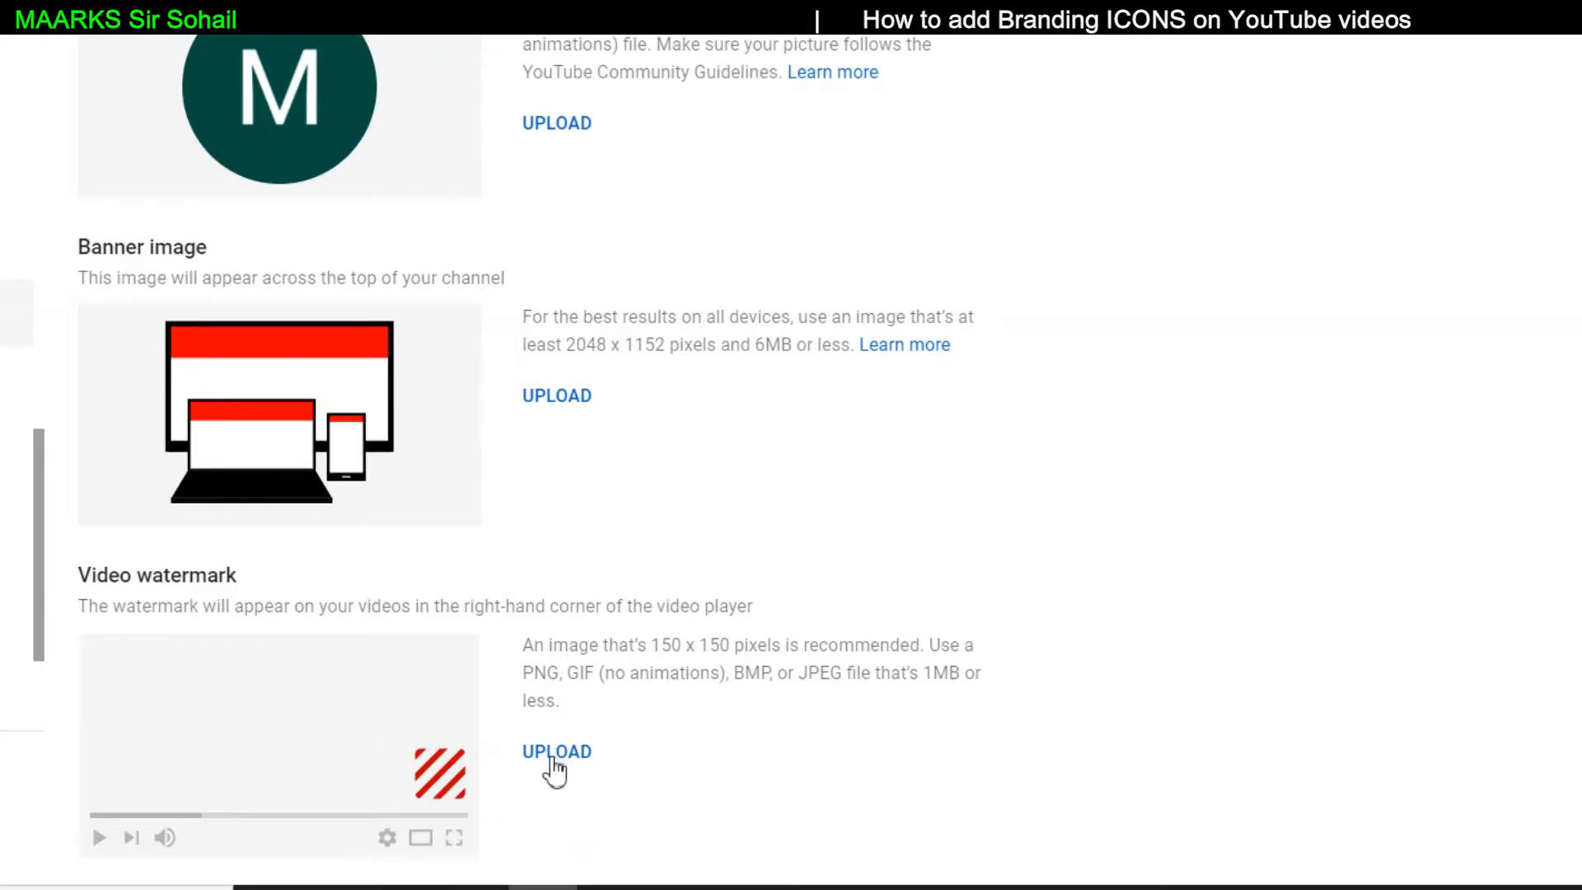
mouse_move(689, 766)
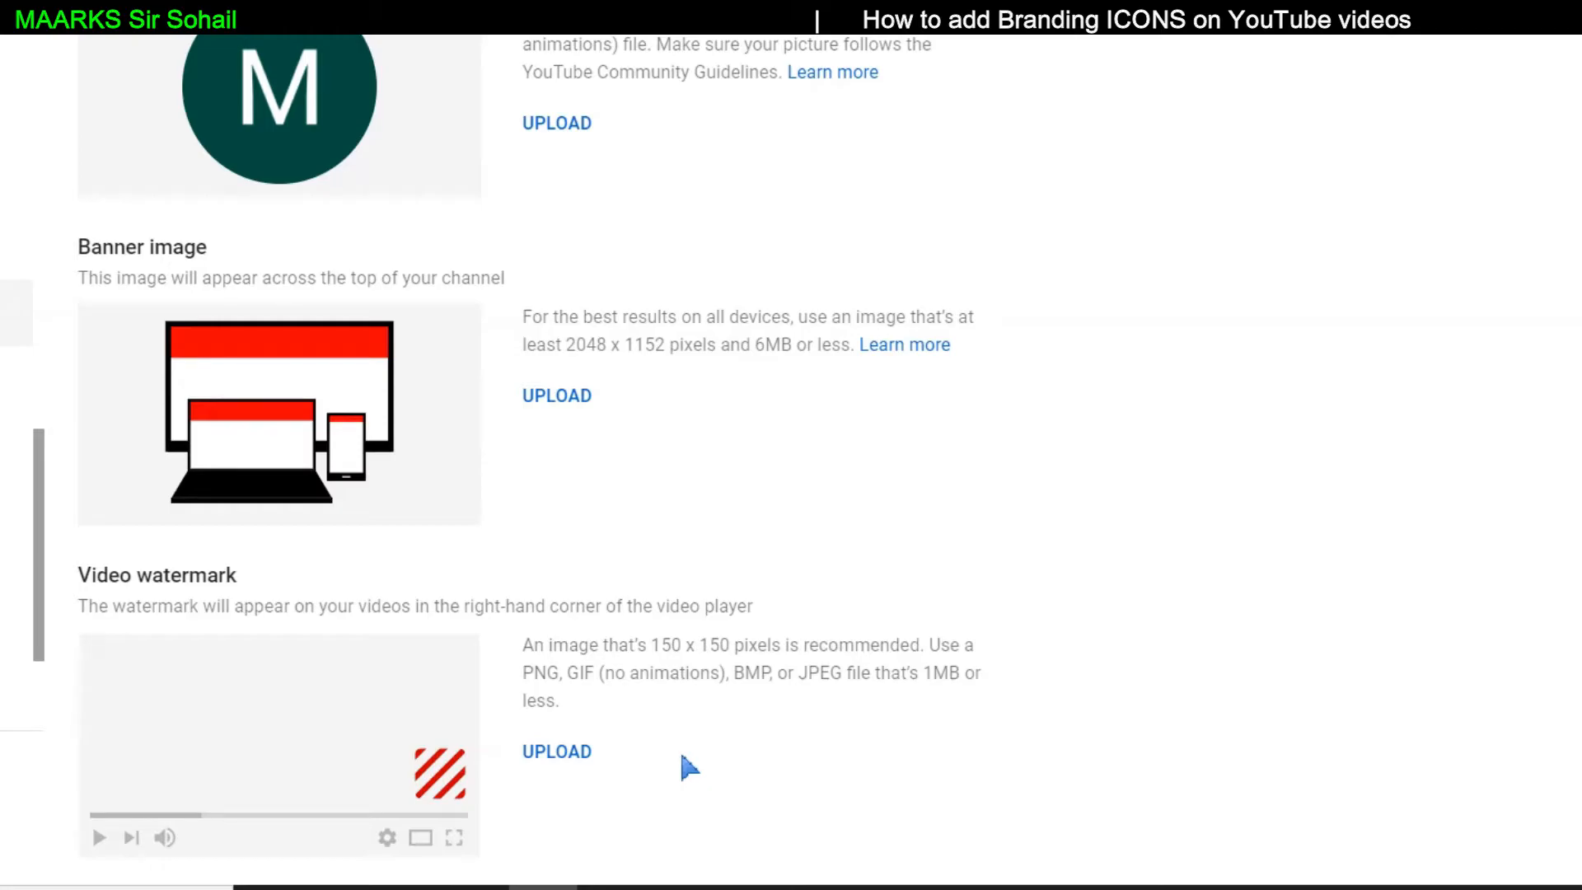
mouse_move(560, 761)
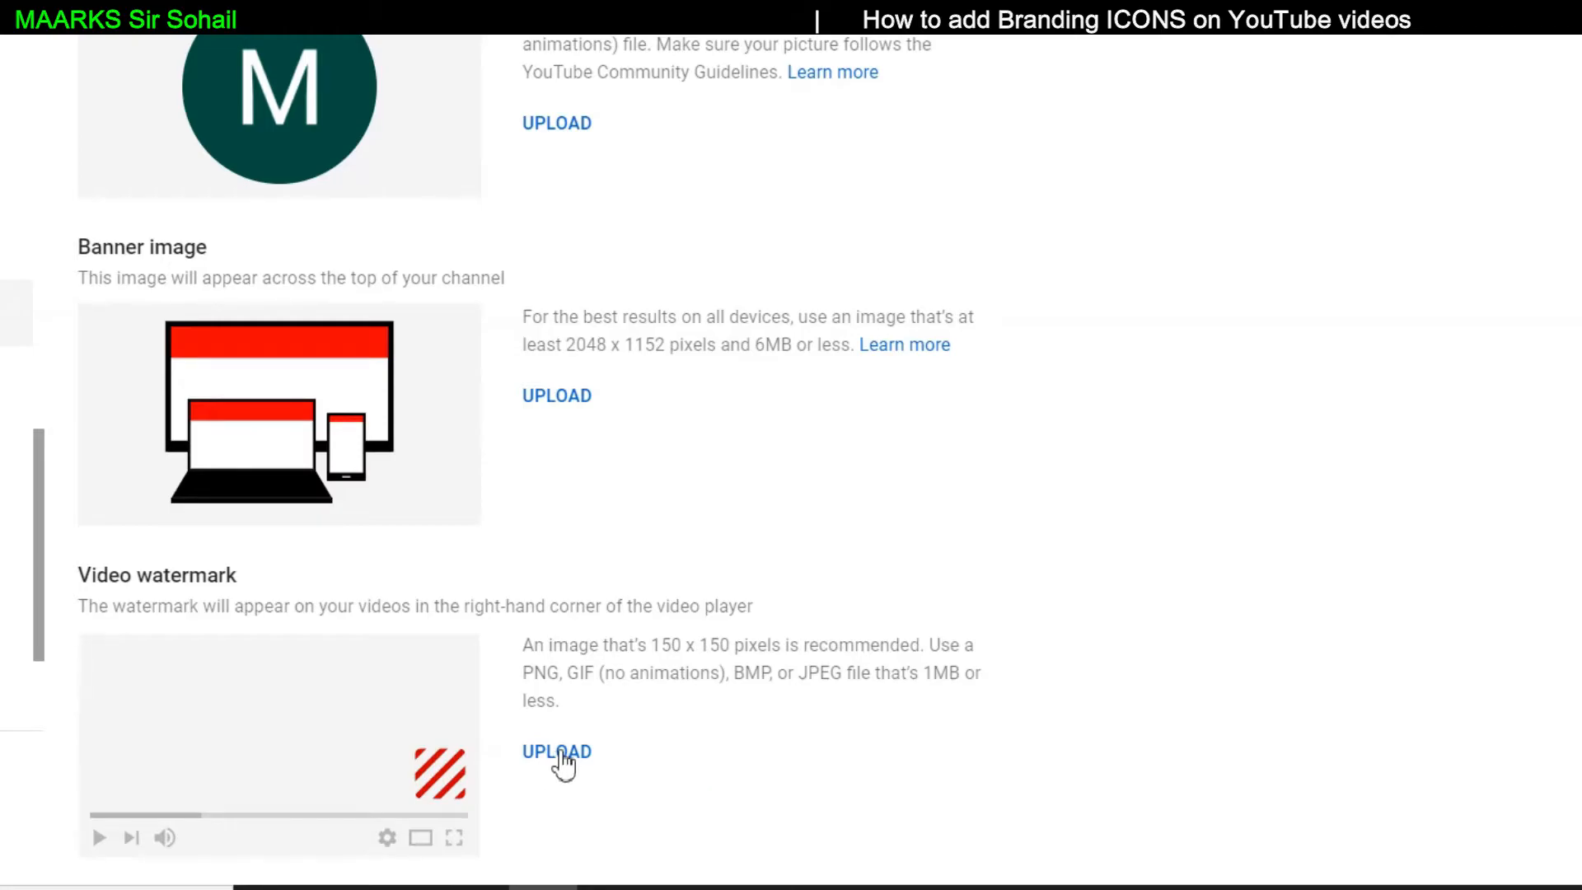
- Choose the red 'Subscribe Here' YouTube icon image as the watermark and adjust its crop
left_click(556, 752)
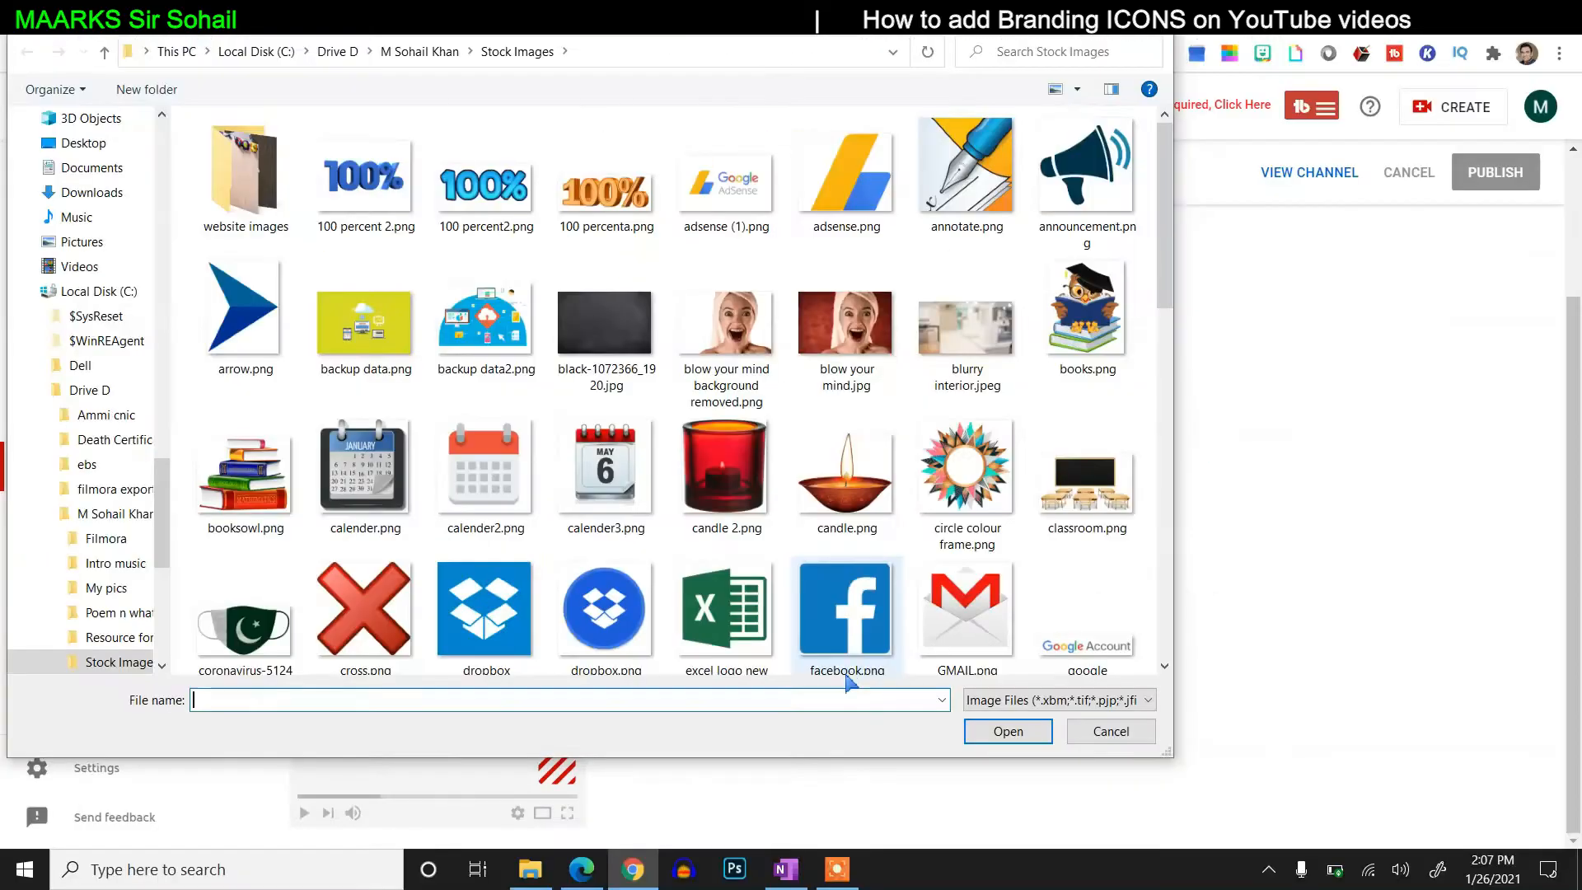
scroll("down", 3)
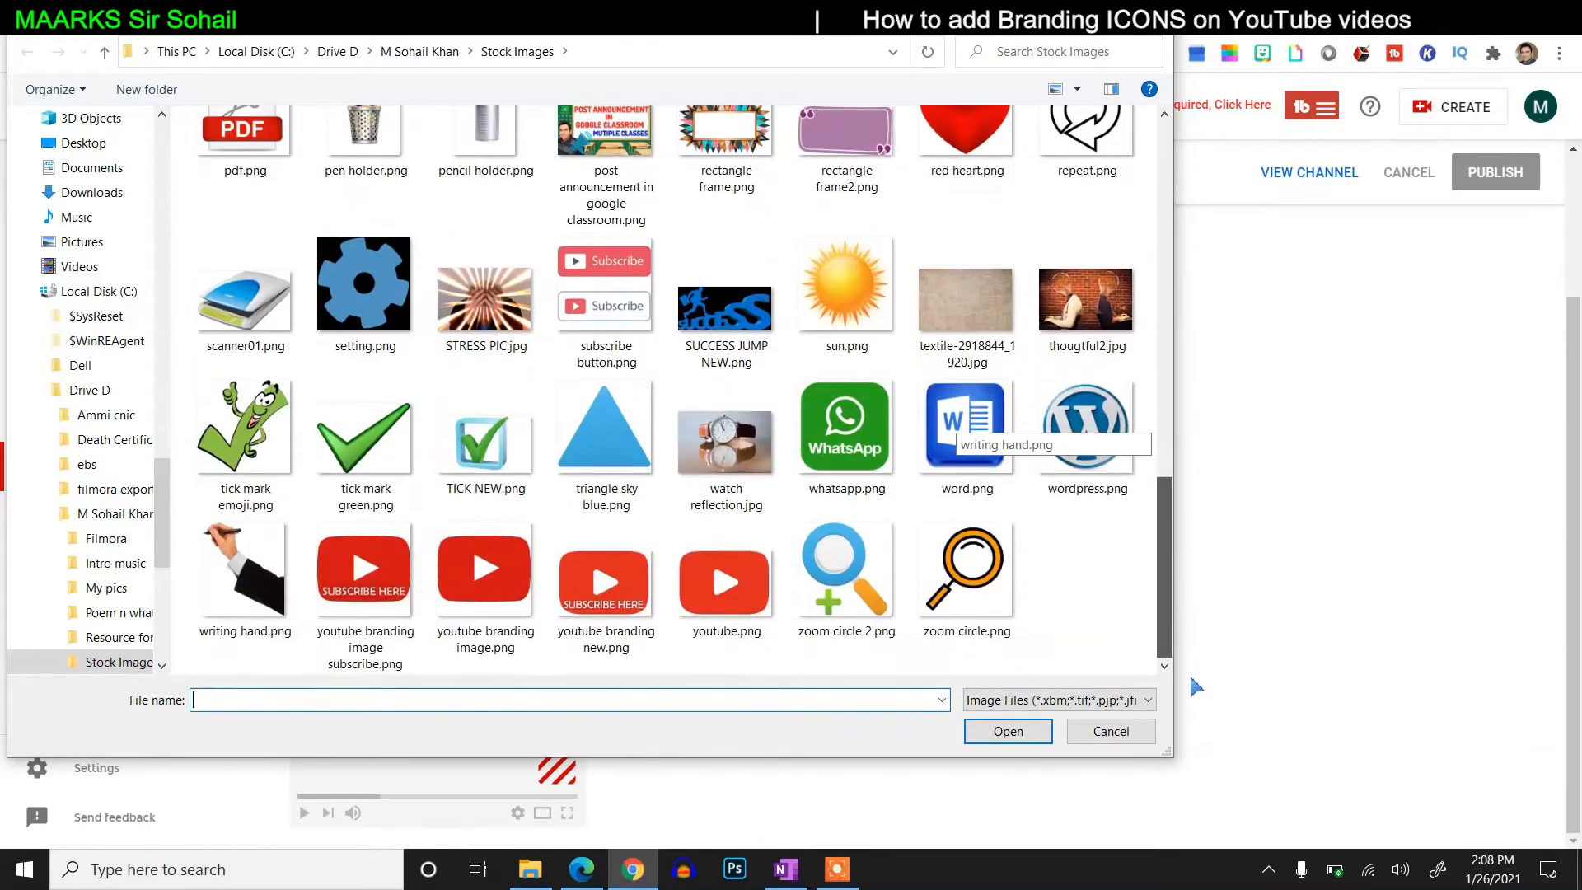
left_click(365, 570)
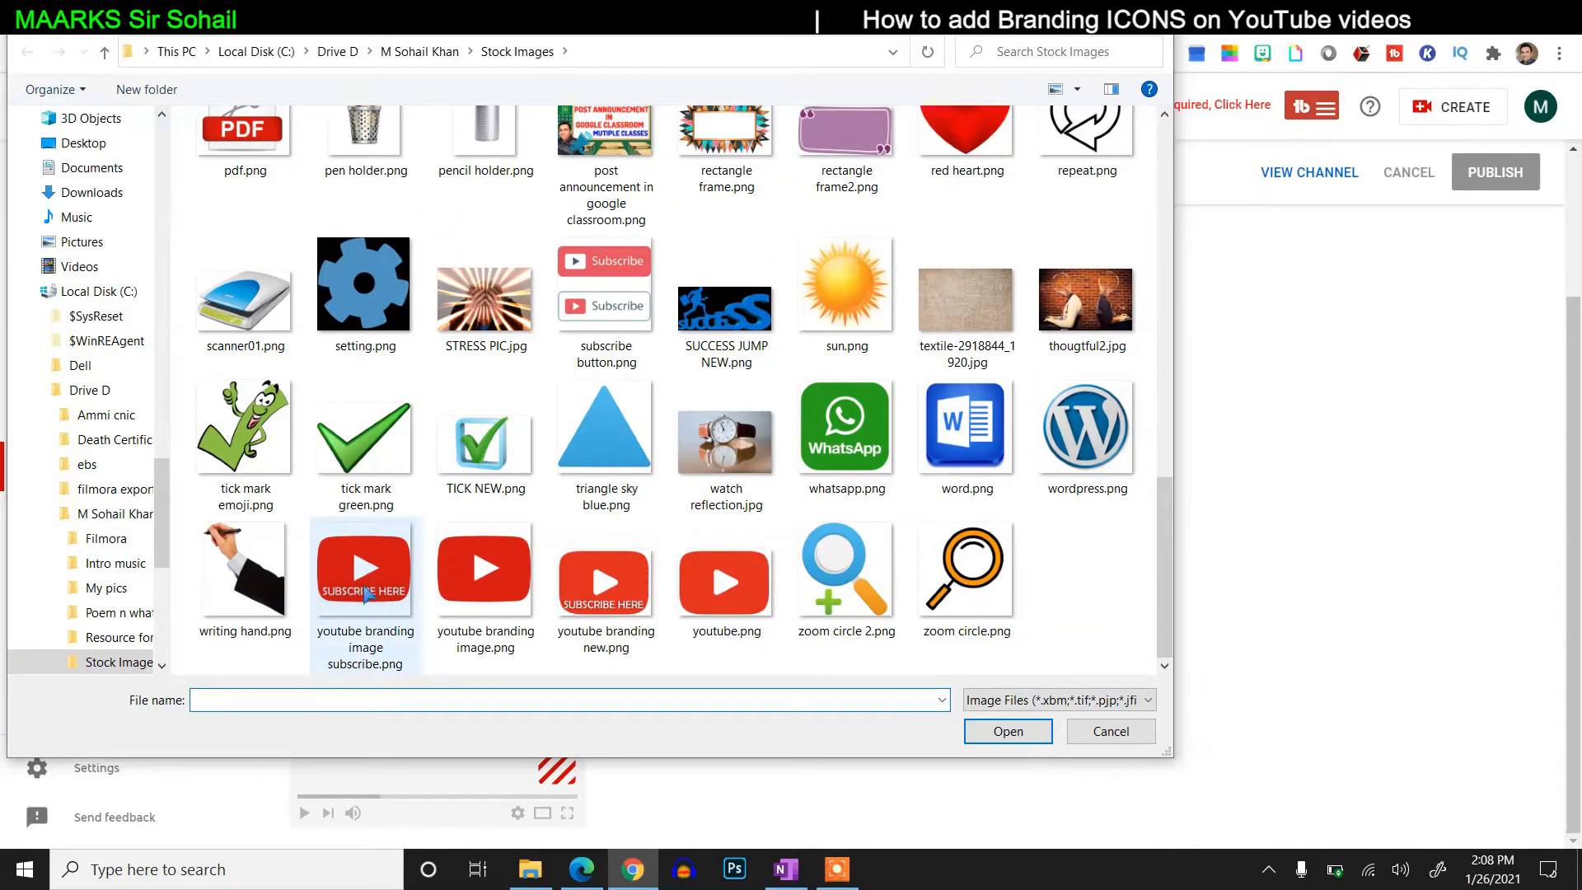
left_click(1005, 730)
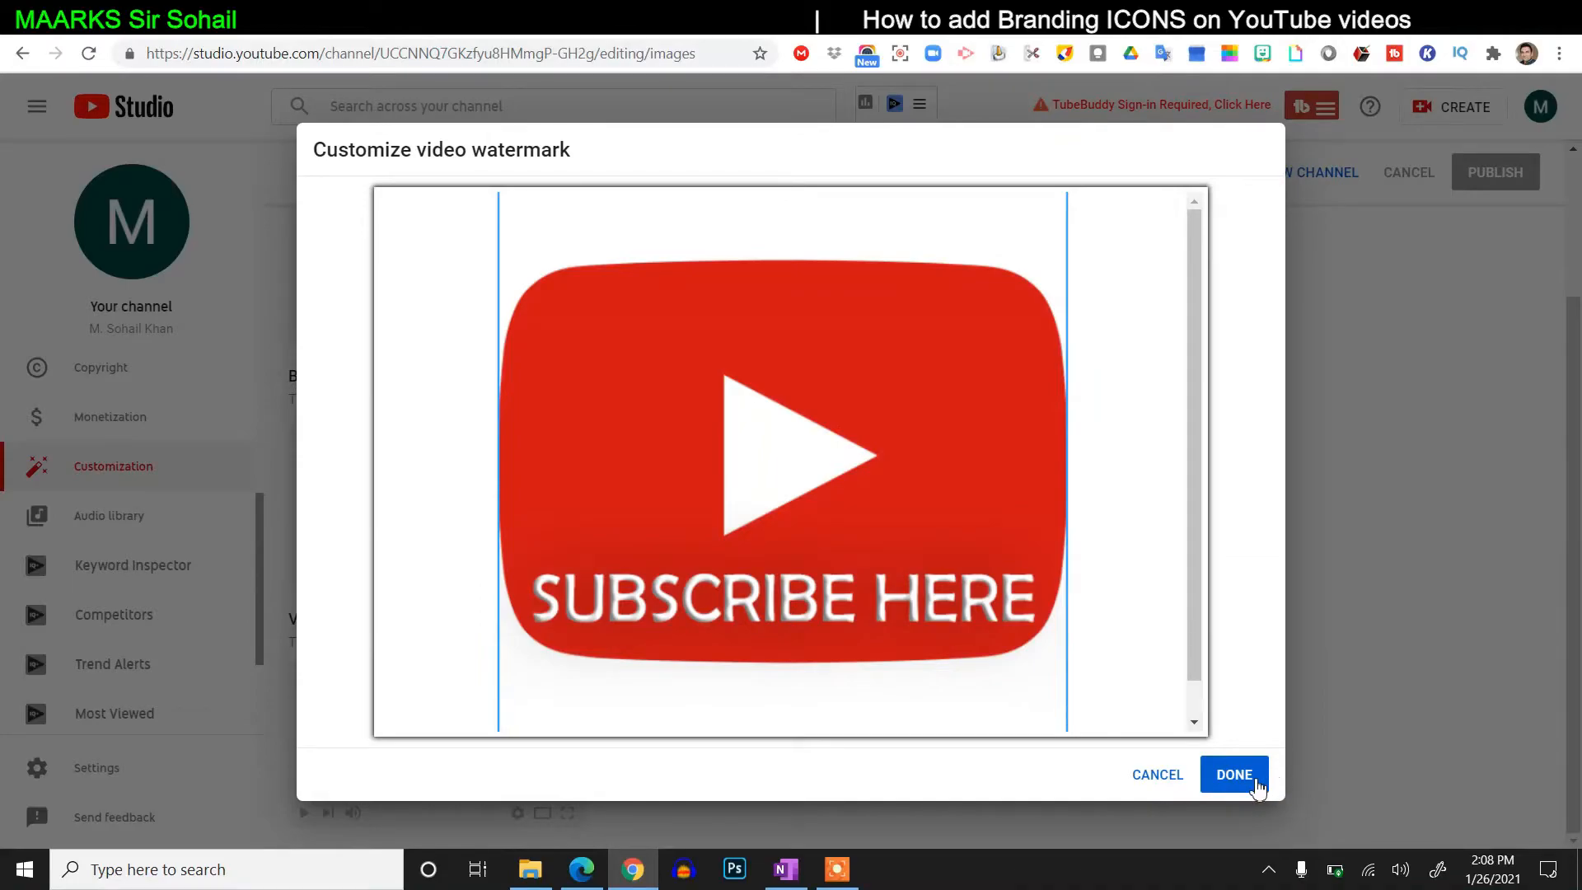
- Confirm the watermark, try a 00:05 custom start time, then set display time to Entire video
left_click(1233, 775)
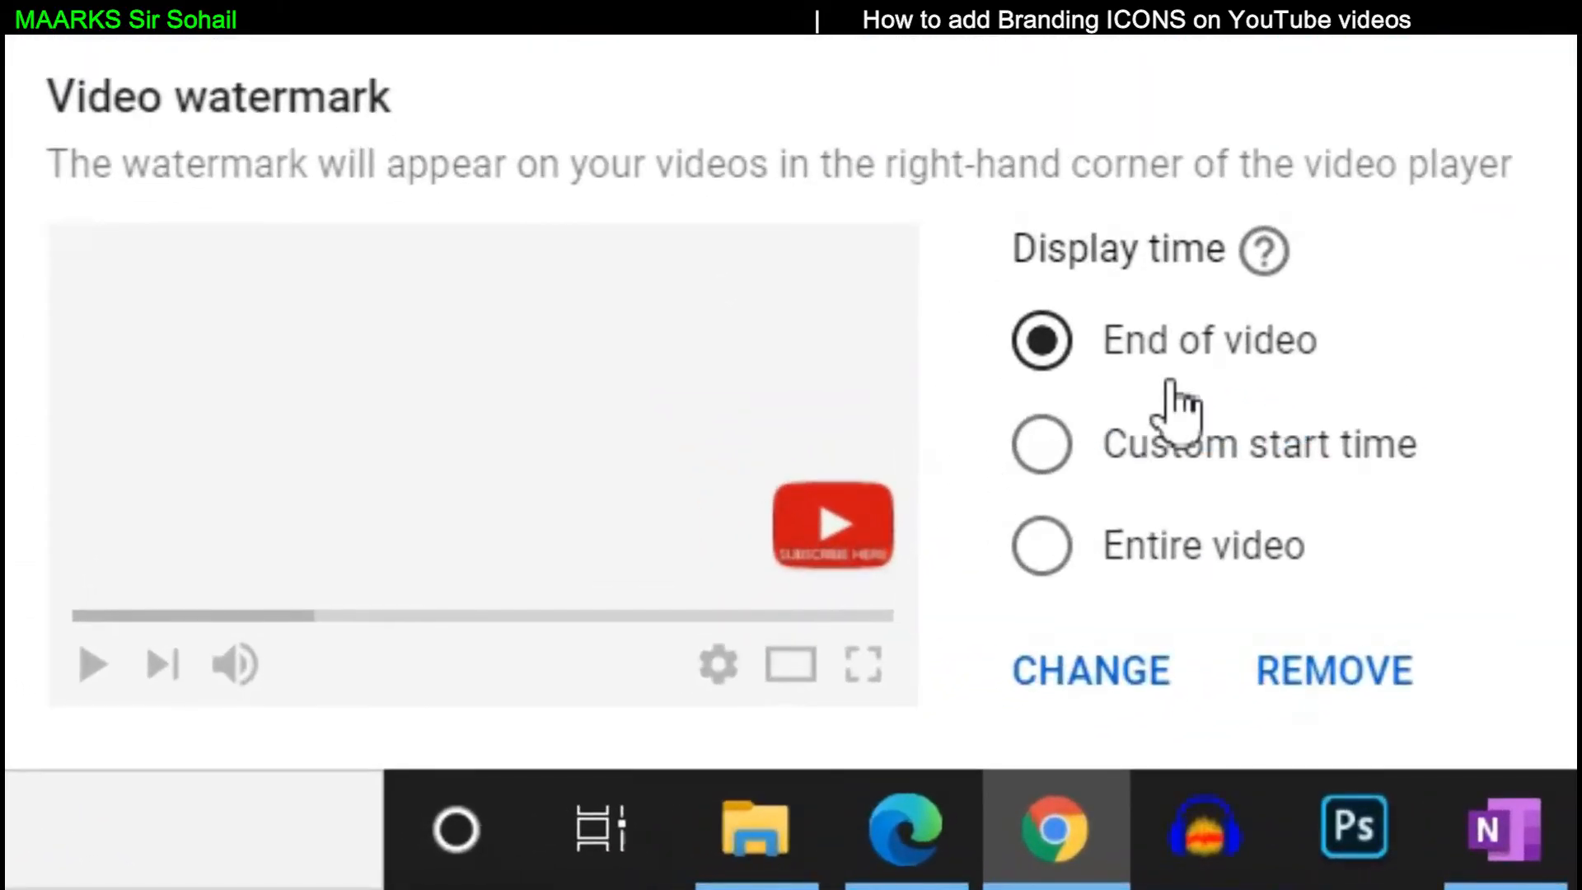
mouse_move(1141, 379)
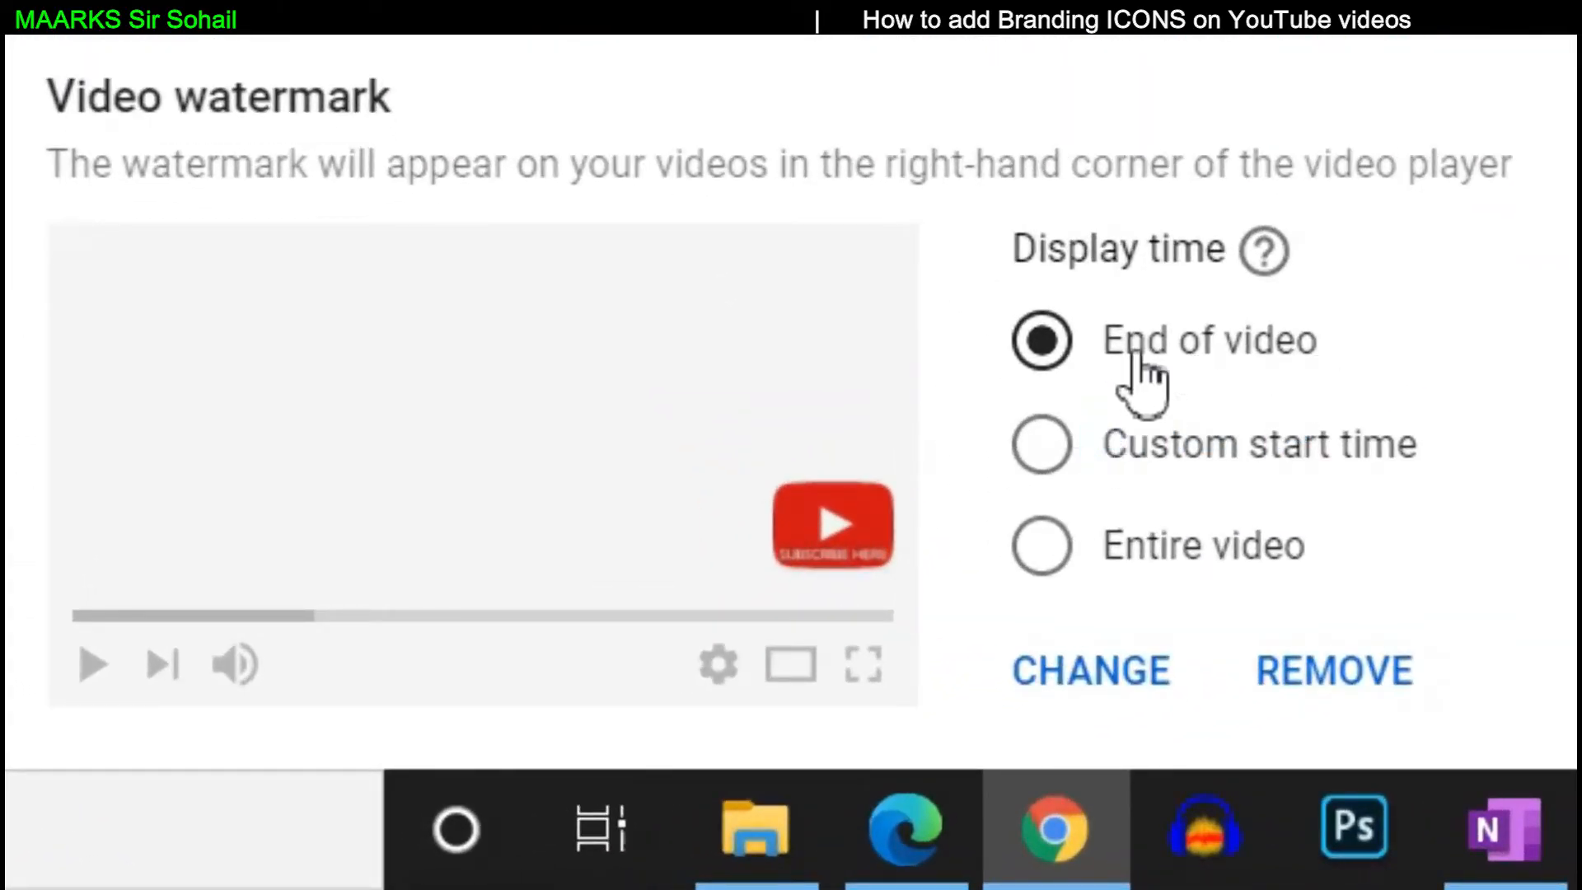
mouse_move(1116, 423)
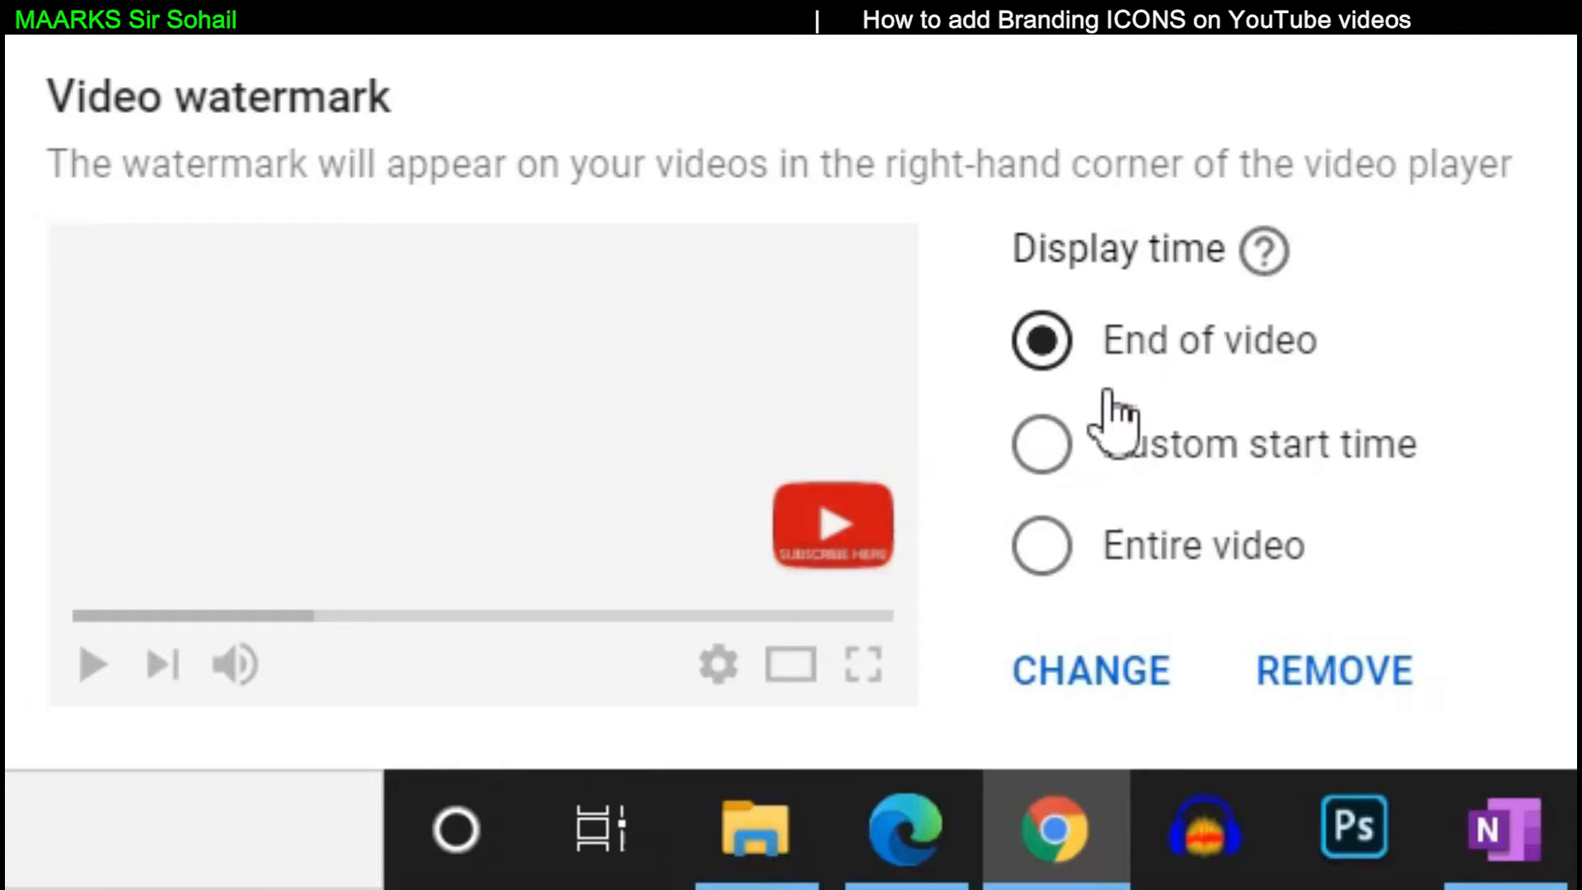
mouse_move(842, 525)
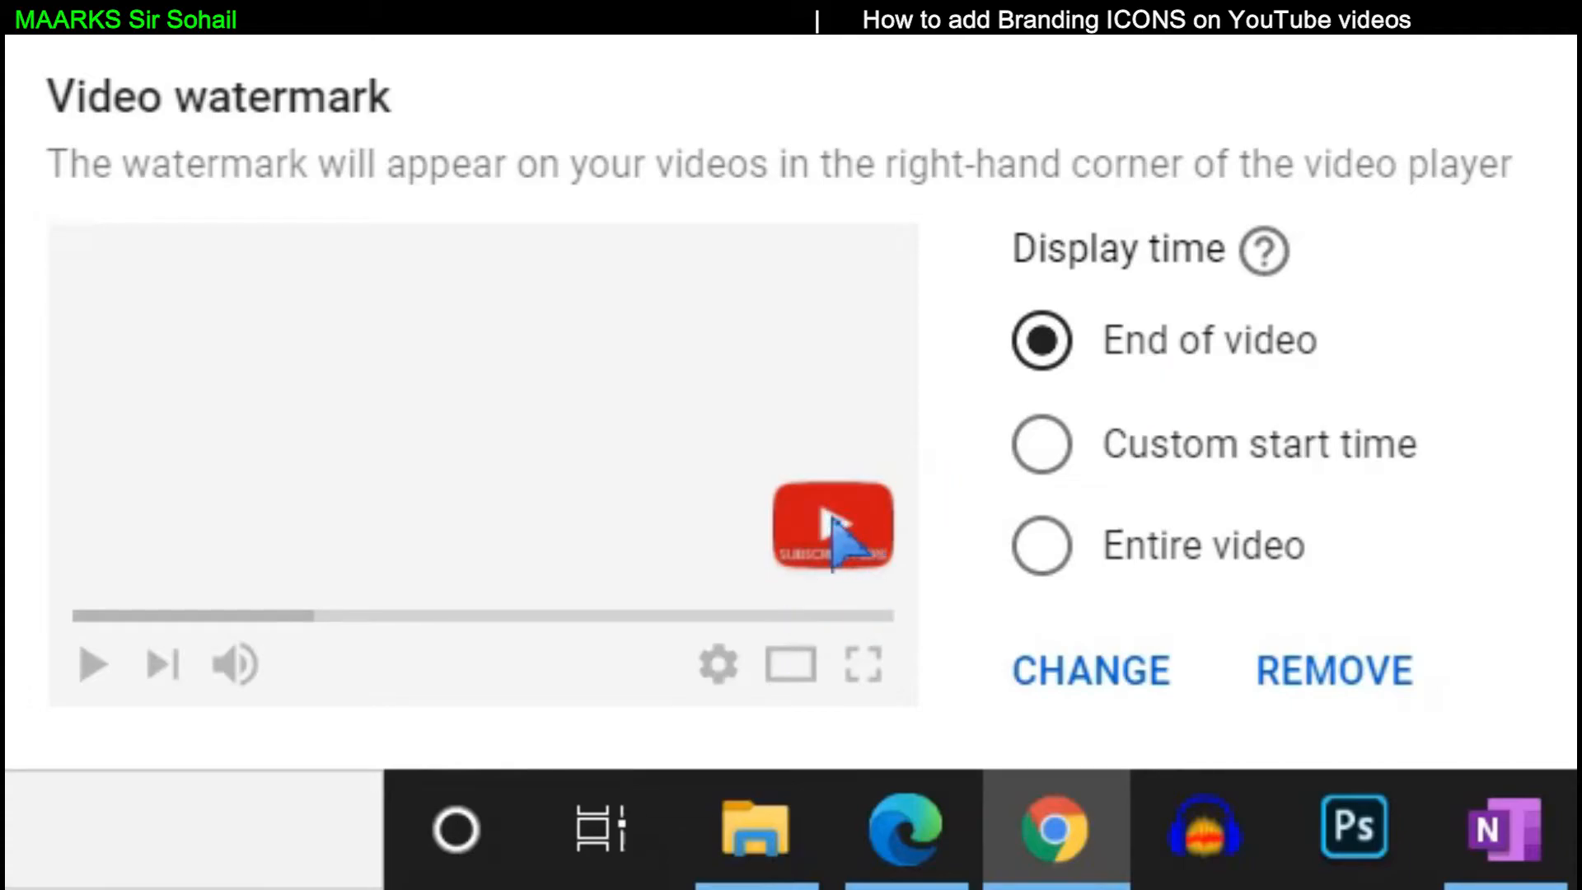
mouse_move(1337, 495)
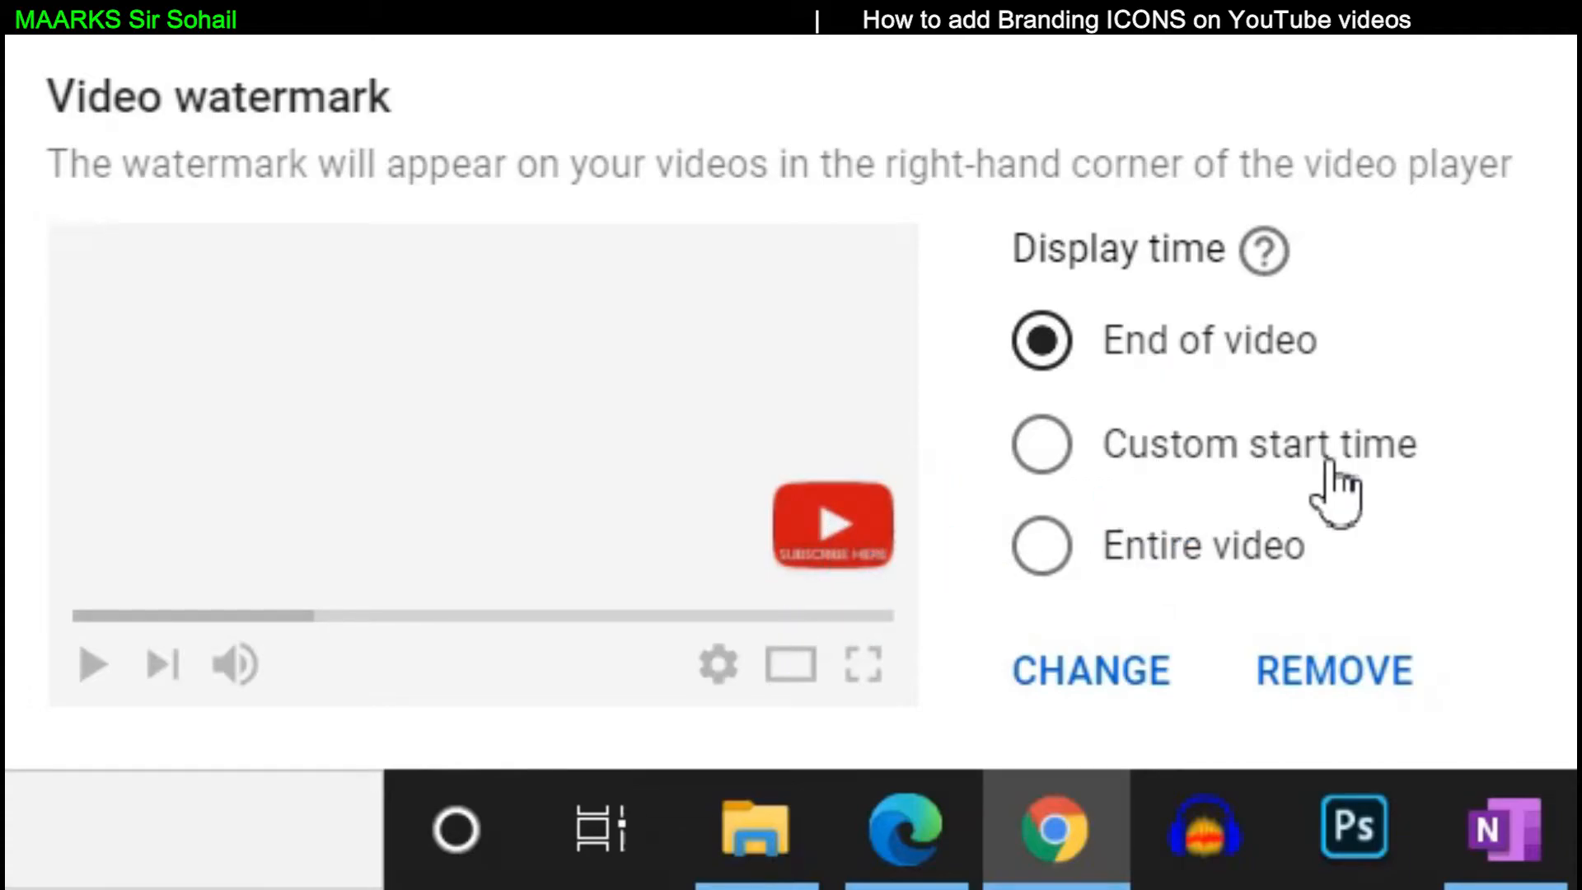
left_click(1041, 443)
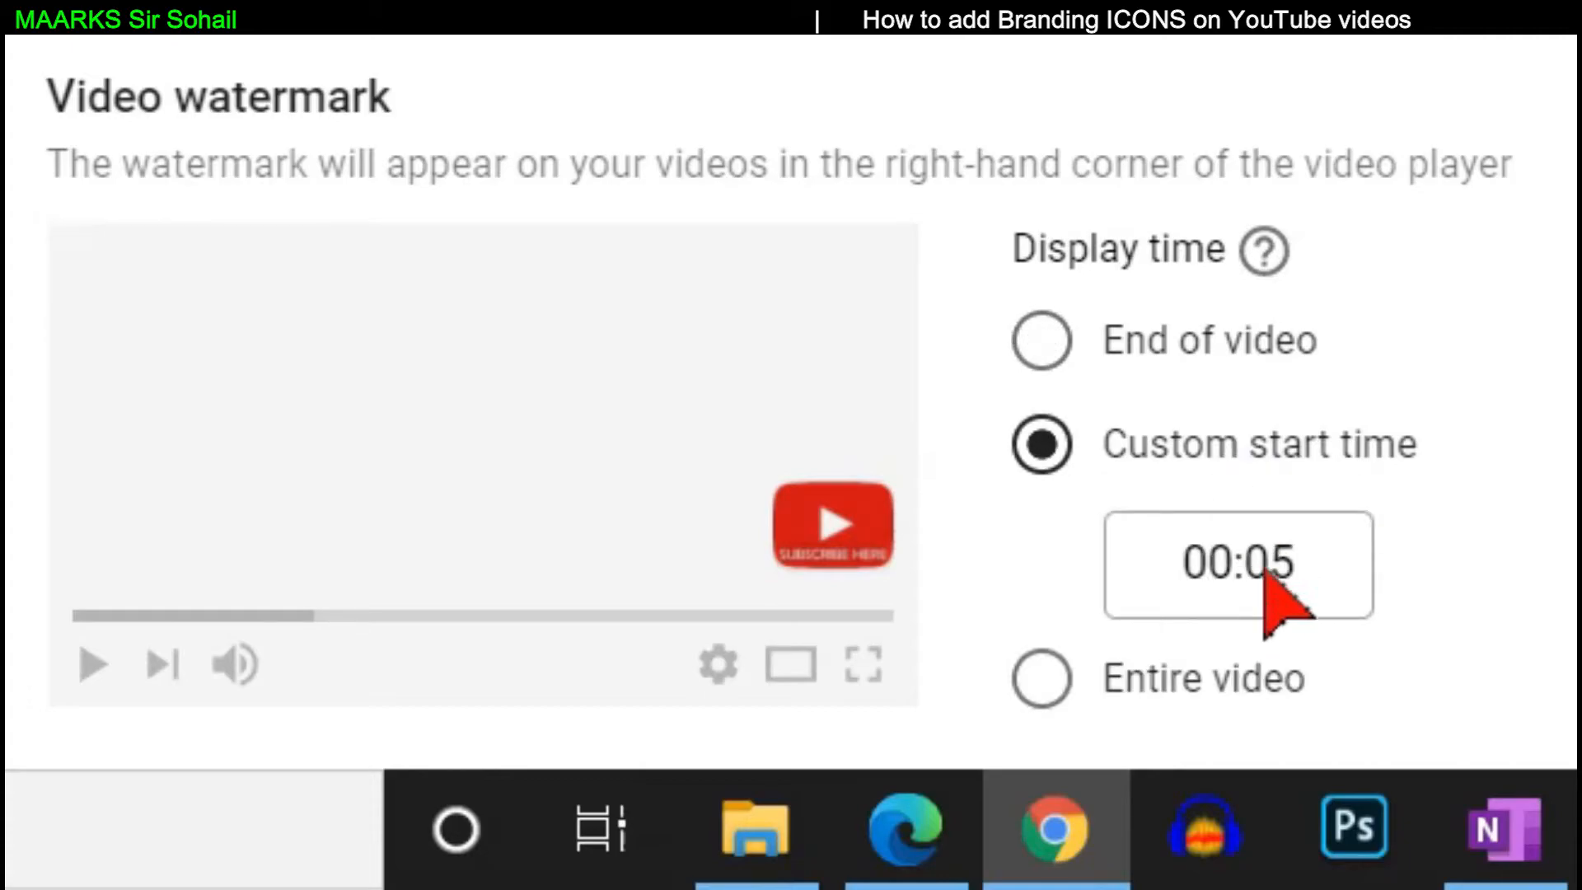
left_click(1238, 563)
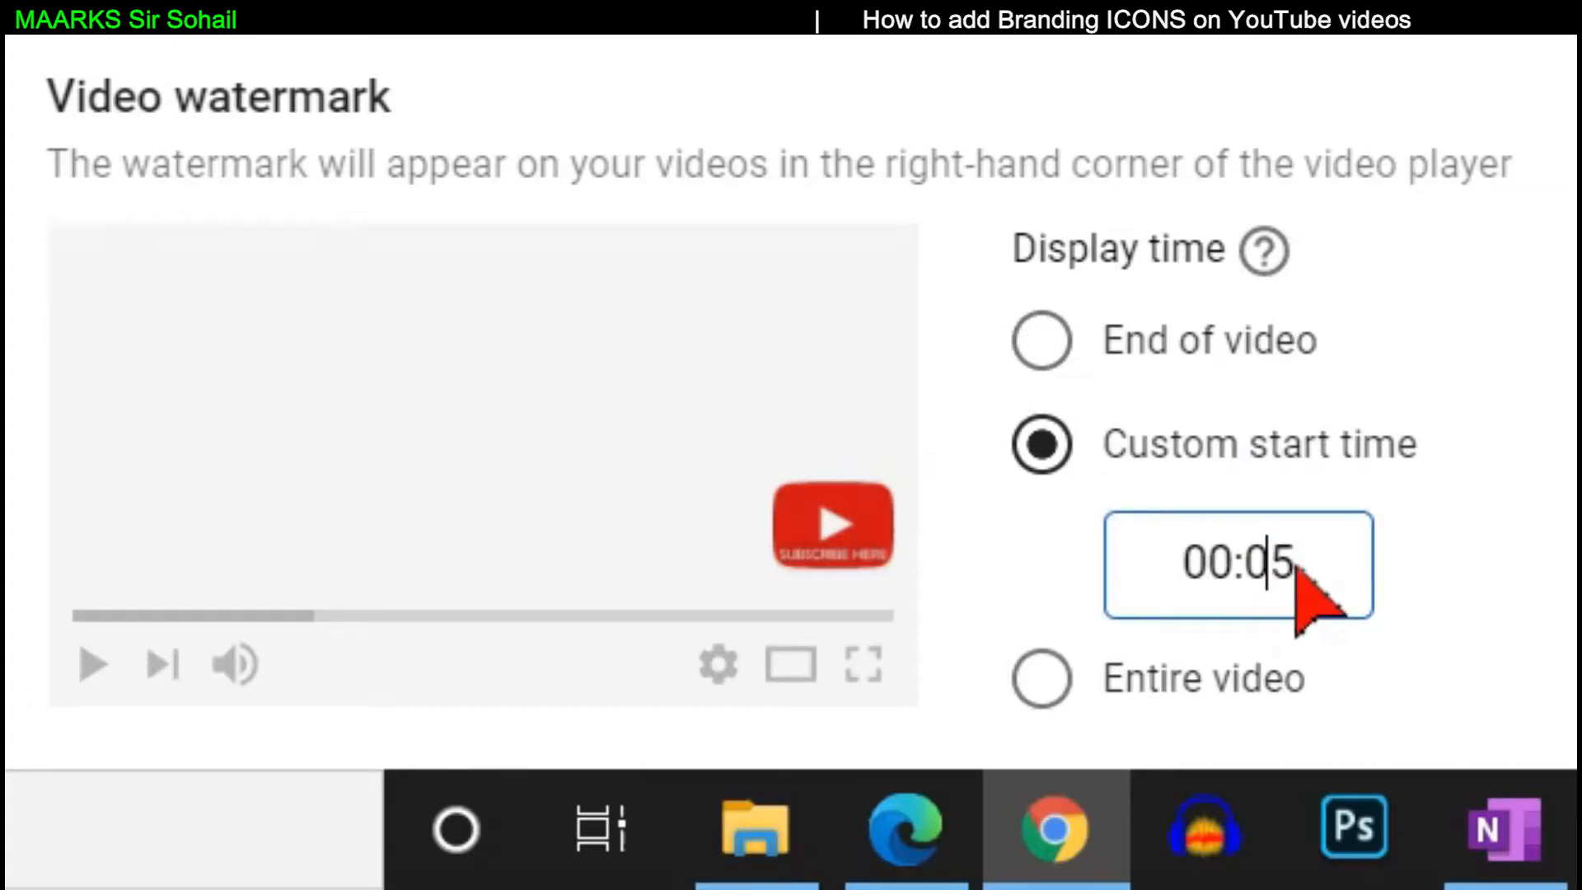
mouse_move(833, 534)
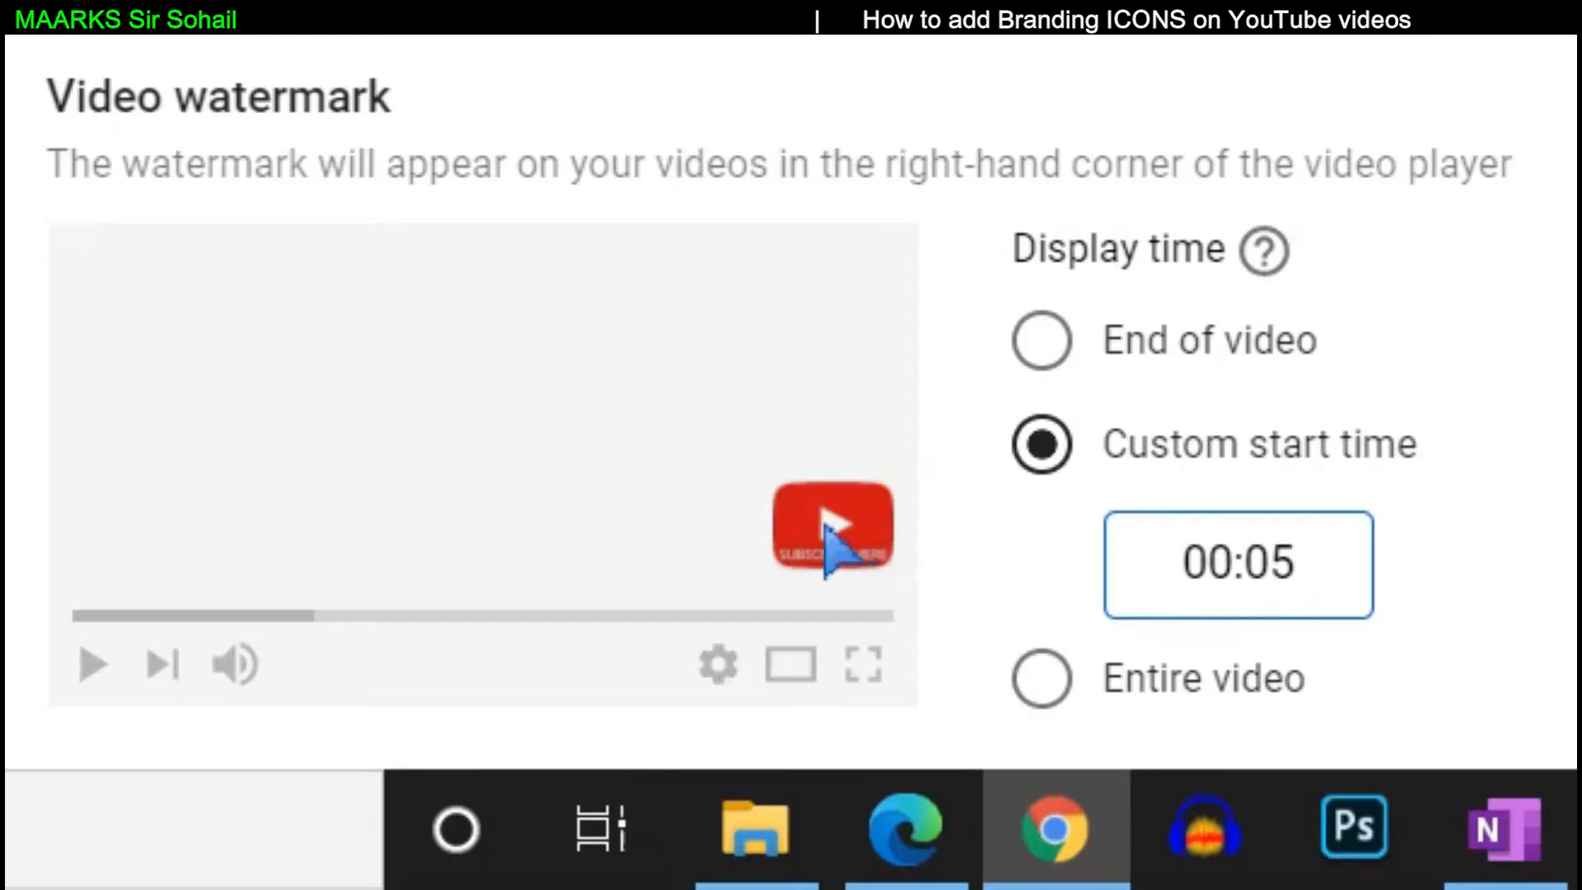
mouse_move(1060, 571)
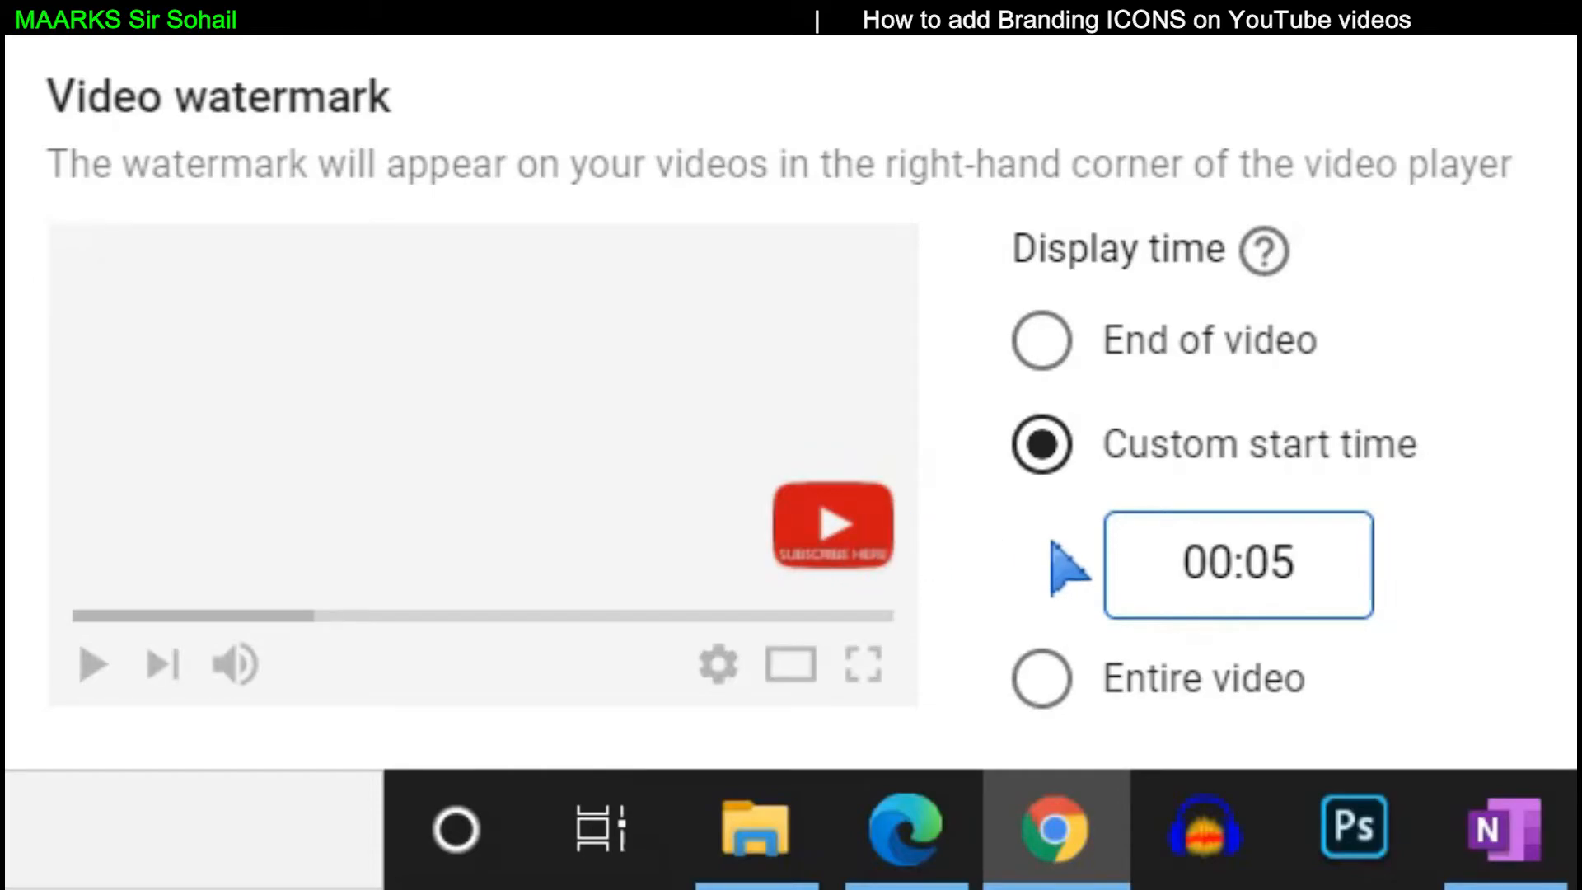
left_click(1042, 545)
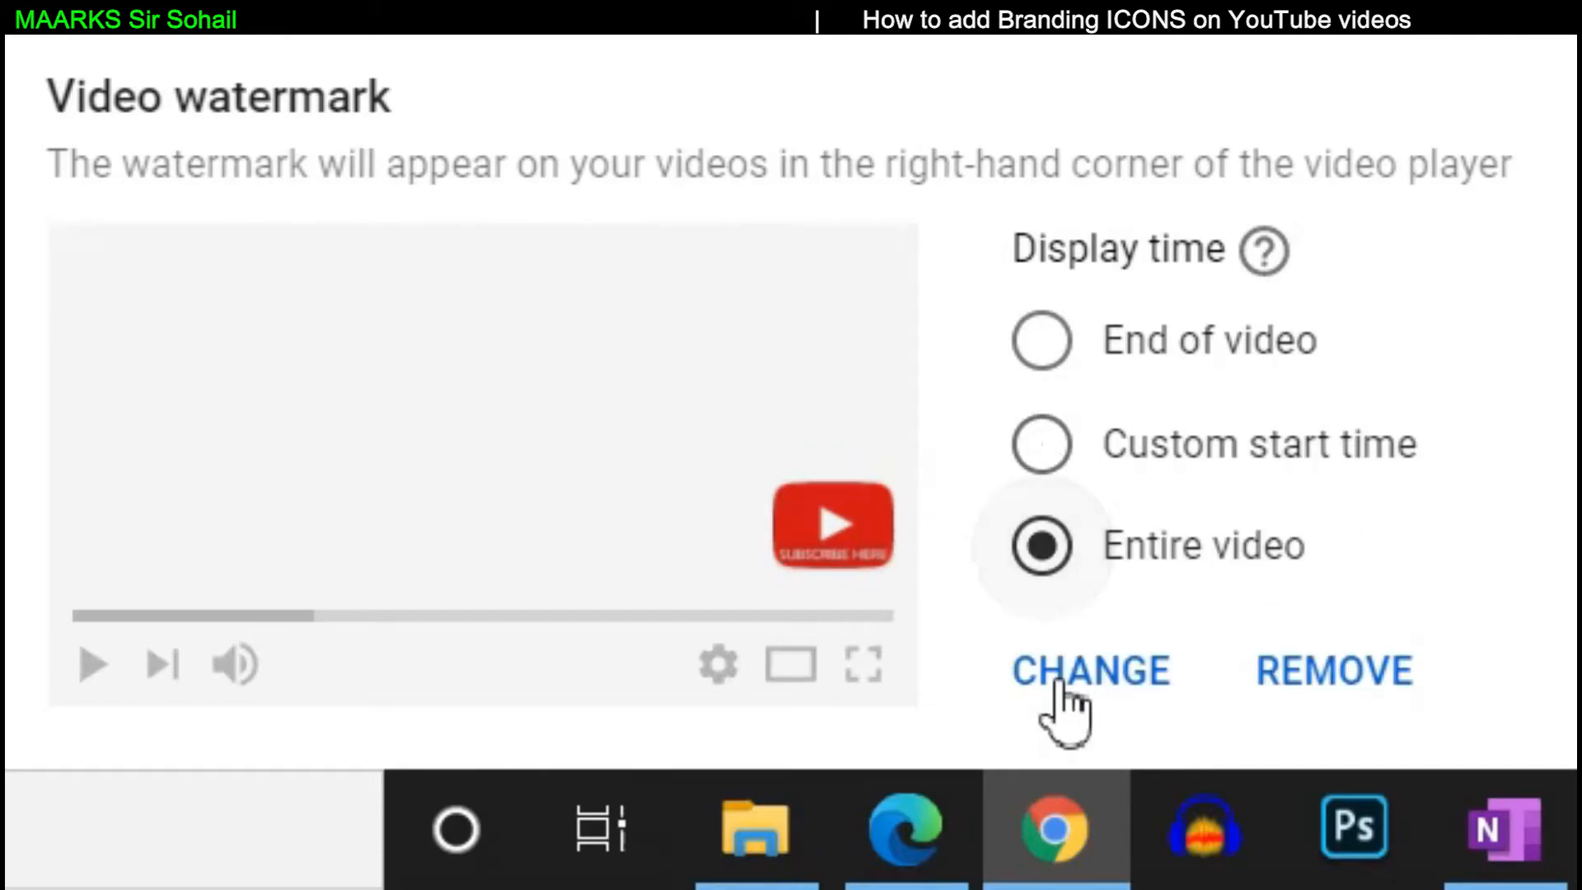
mouse_move(1499, 519)
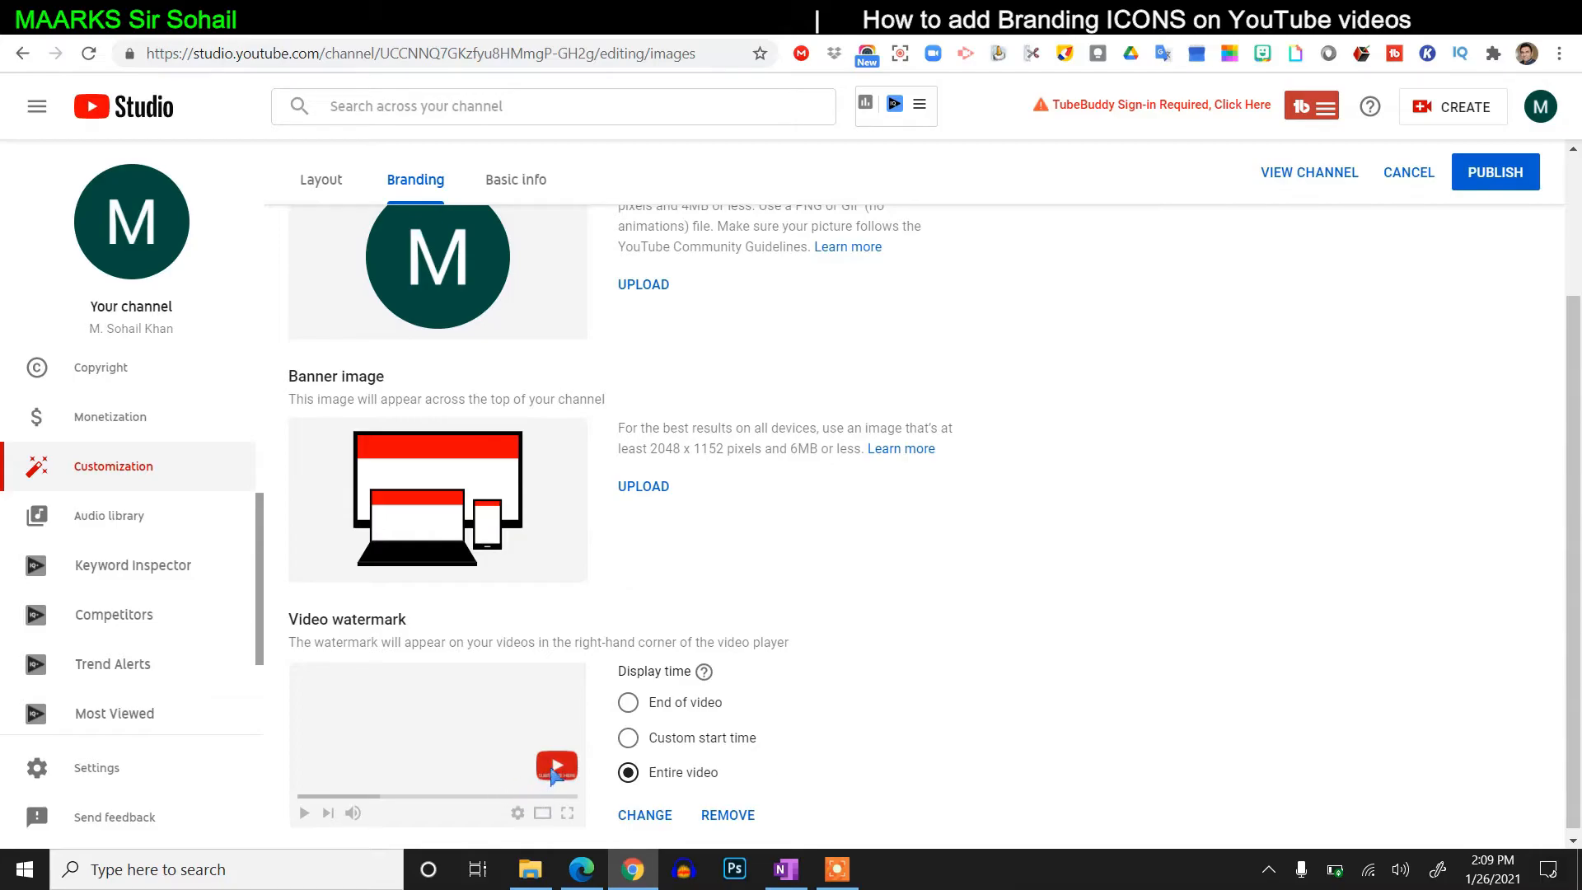
mouse_move(547, 714)
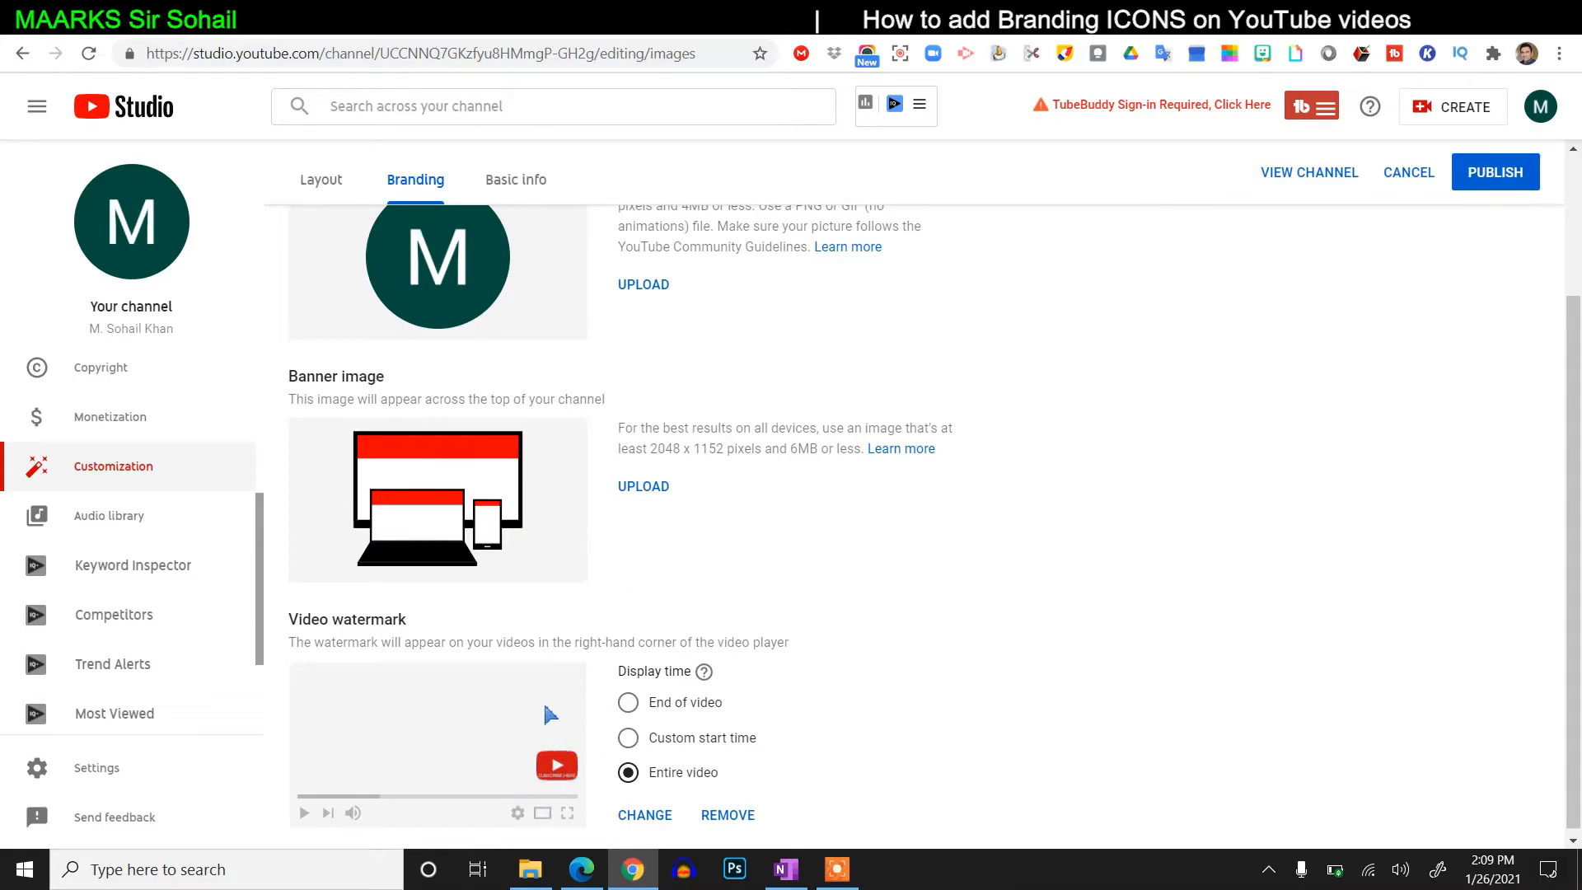
mouse_move(557, 780)
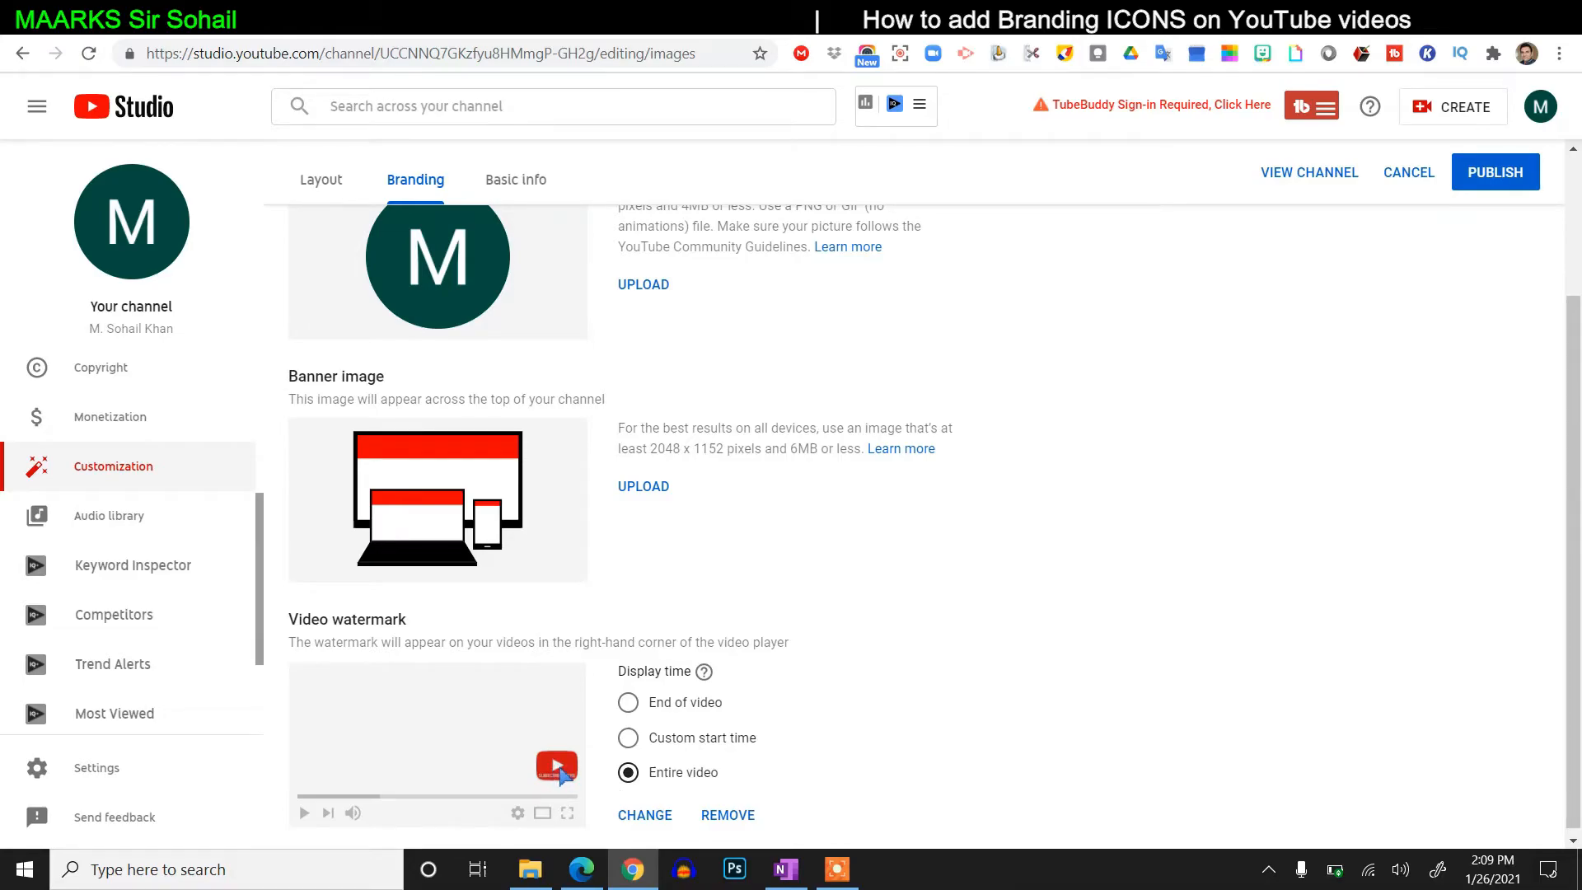
mouse_move(558, 770)
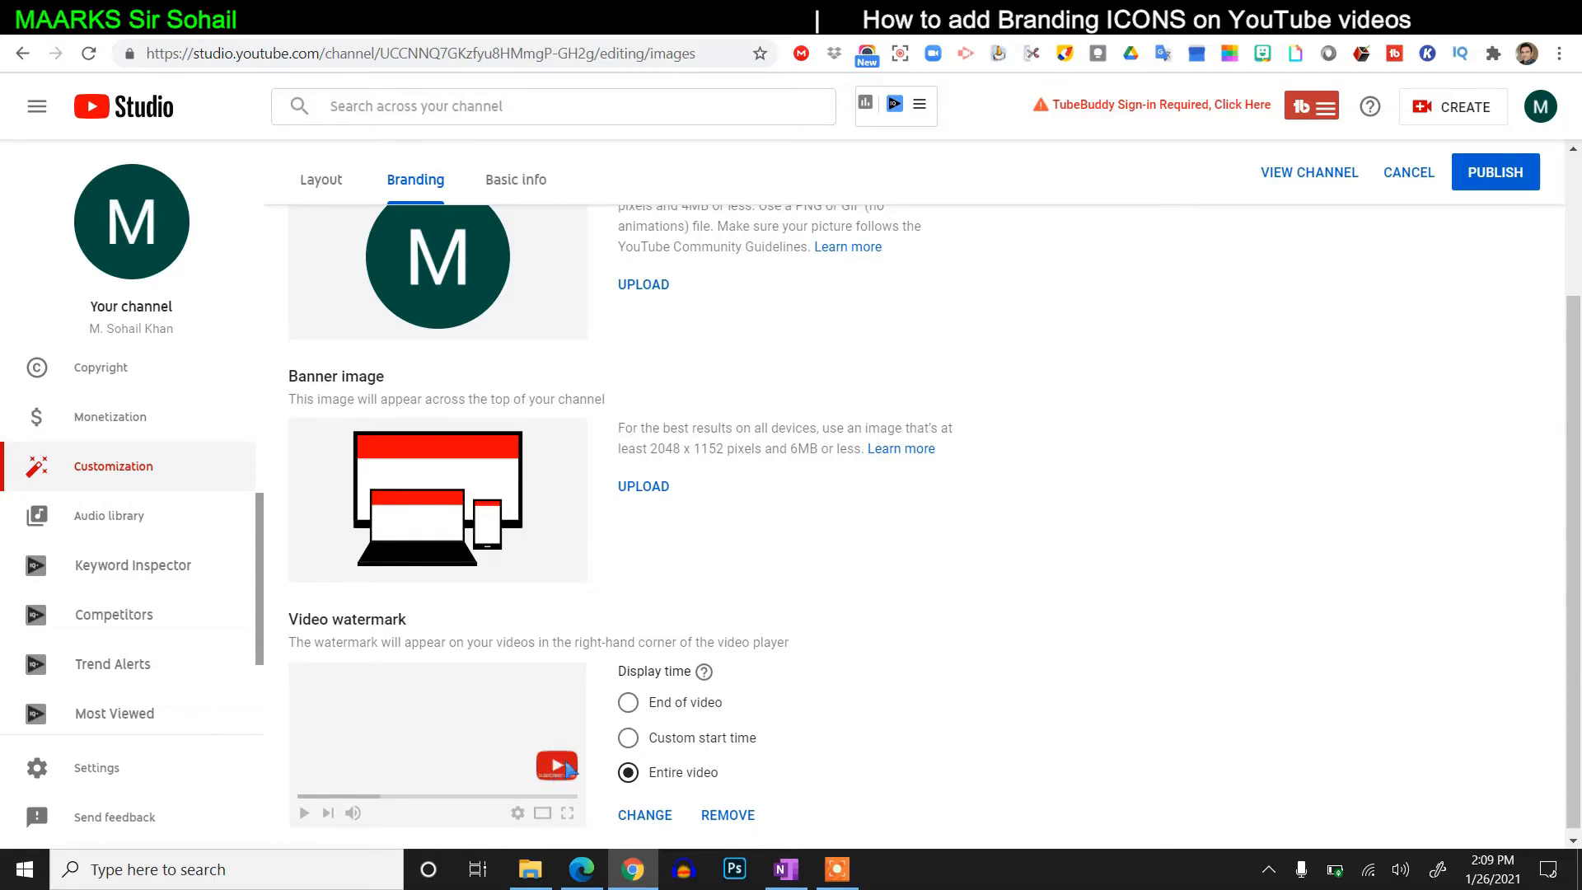
mouse_move(855, 769)
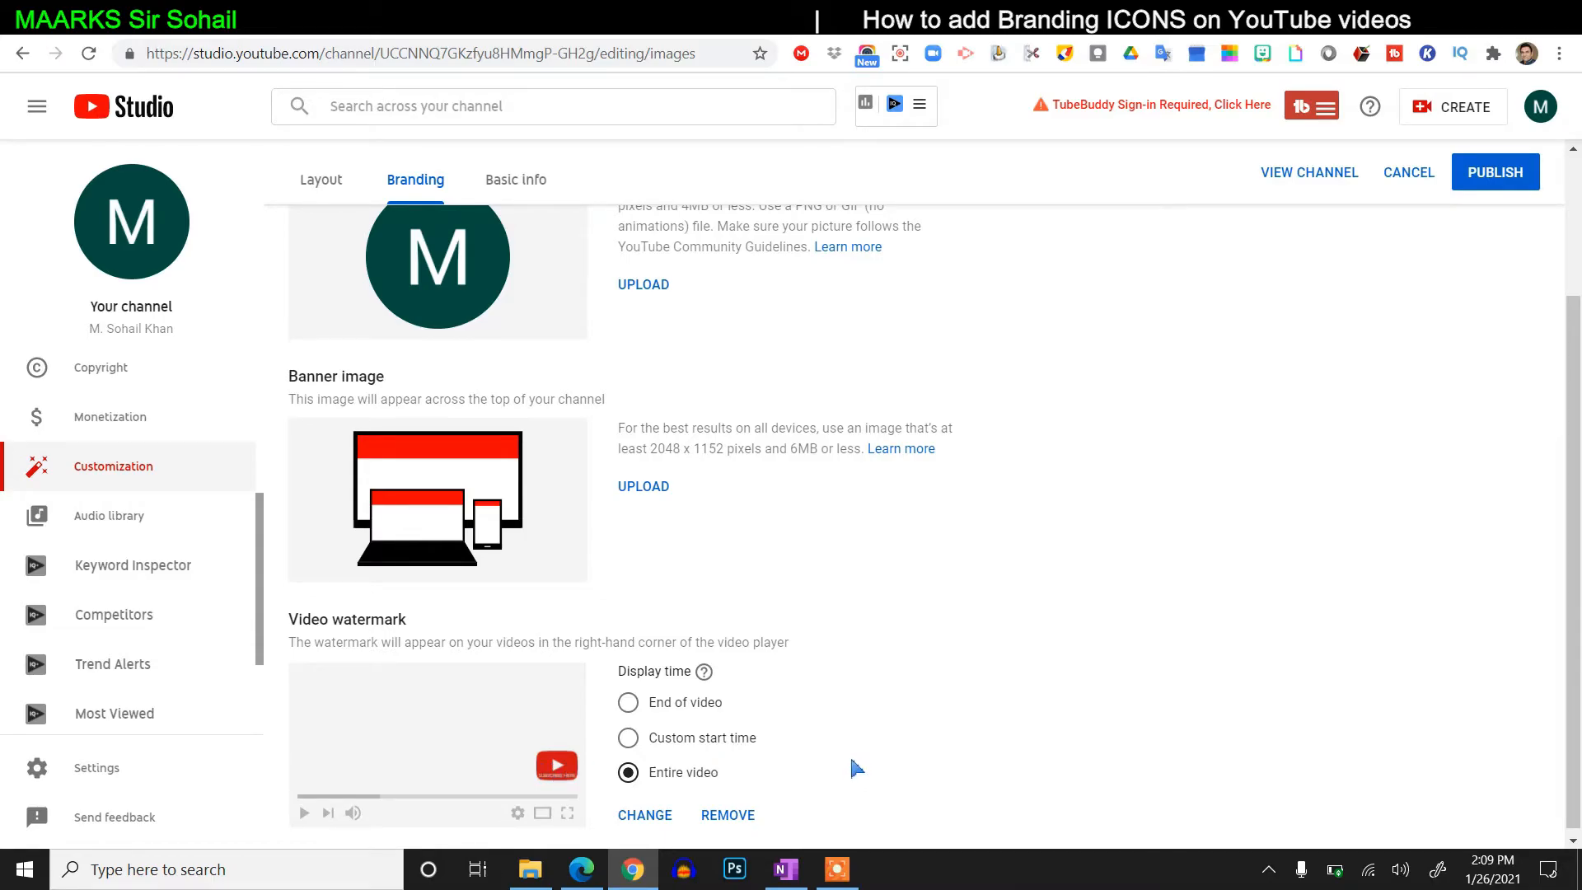
mouse_move(862, 763)
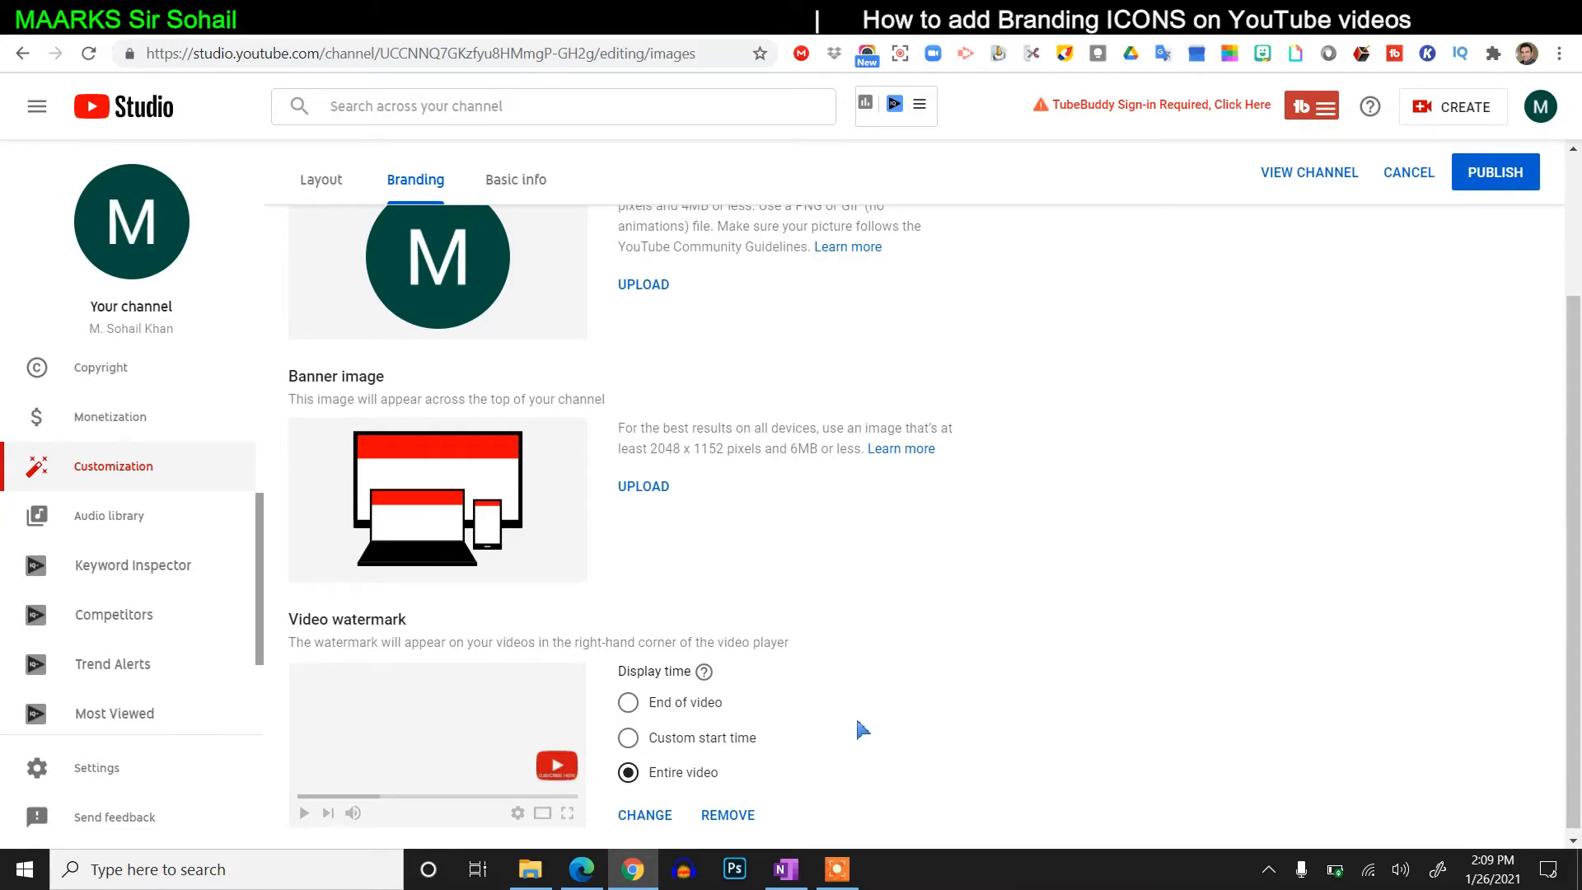
mouse_move(837, 755)
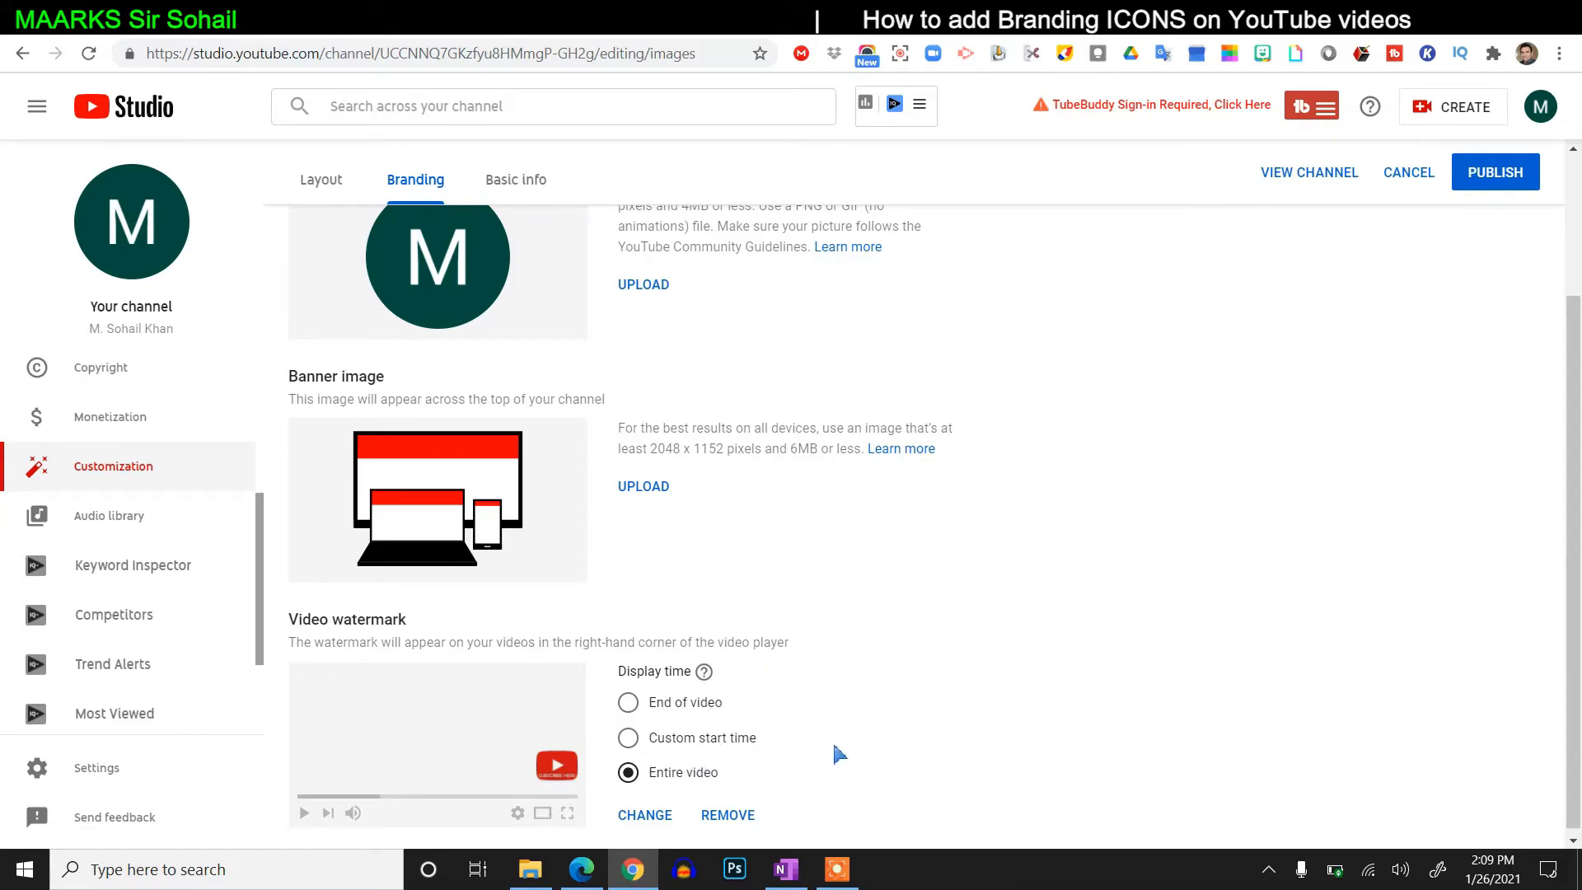
mouse_move(561, 782)
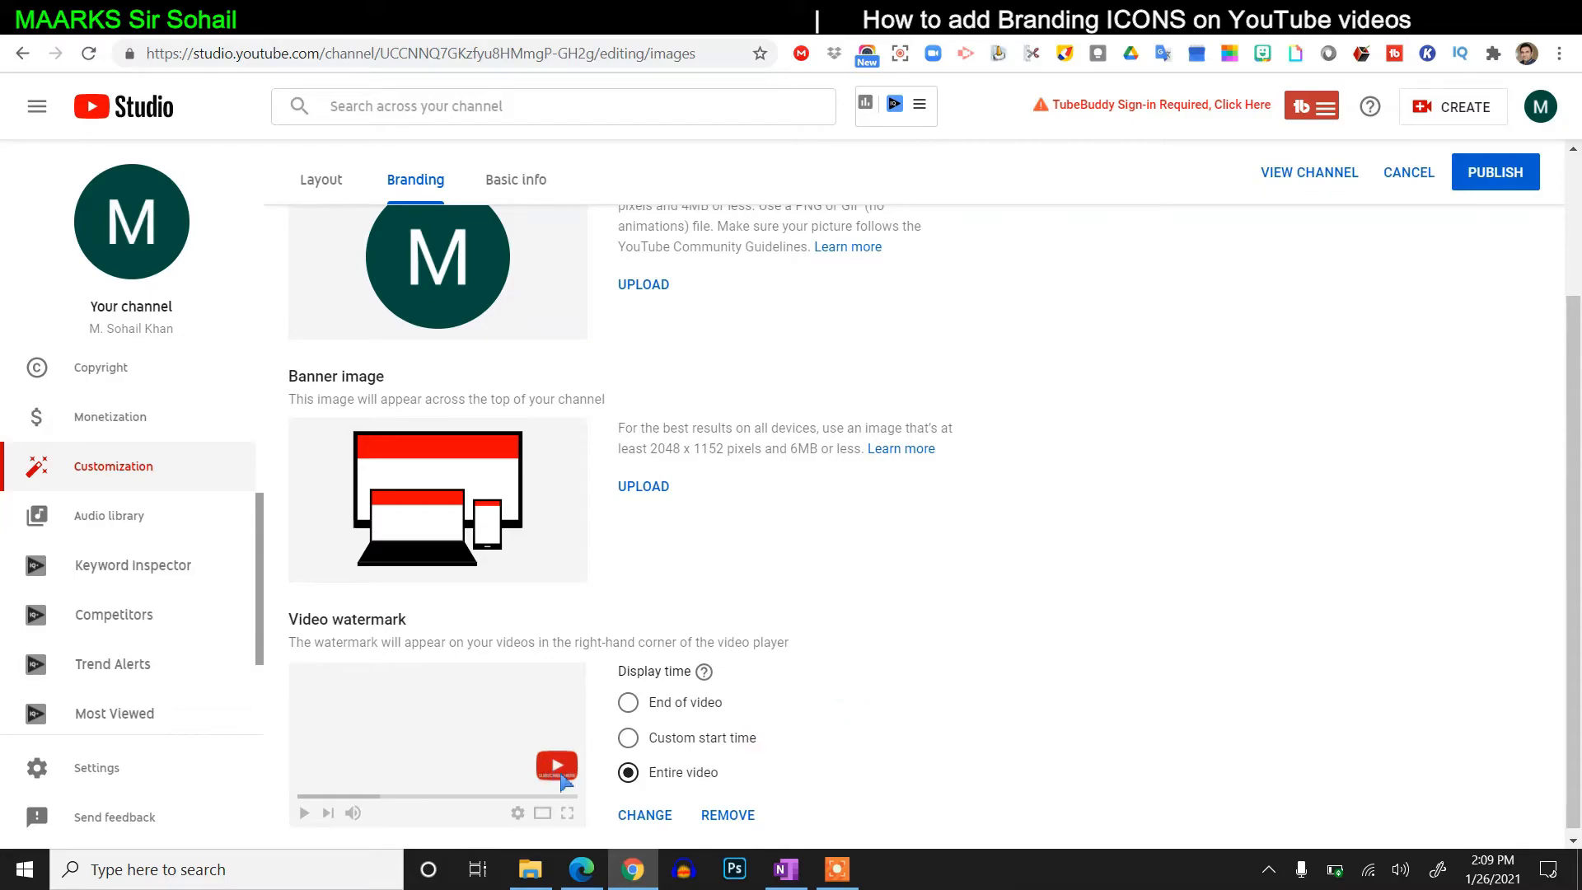
mouse_move(1508, 180)
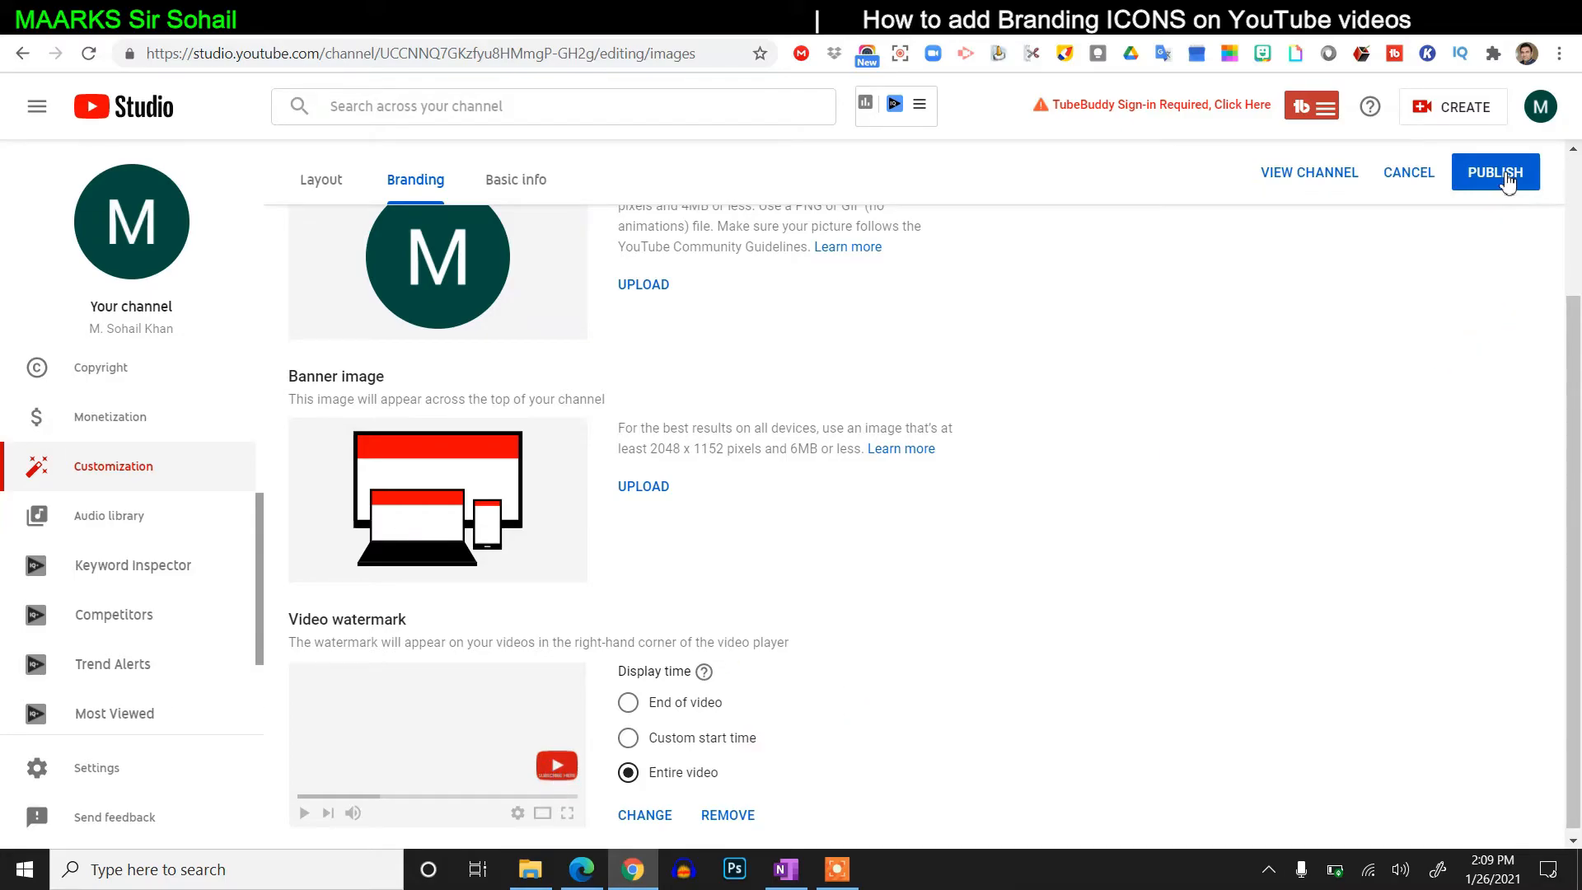
mouse_move(1500, 173)
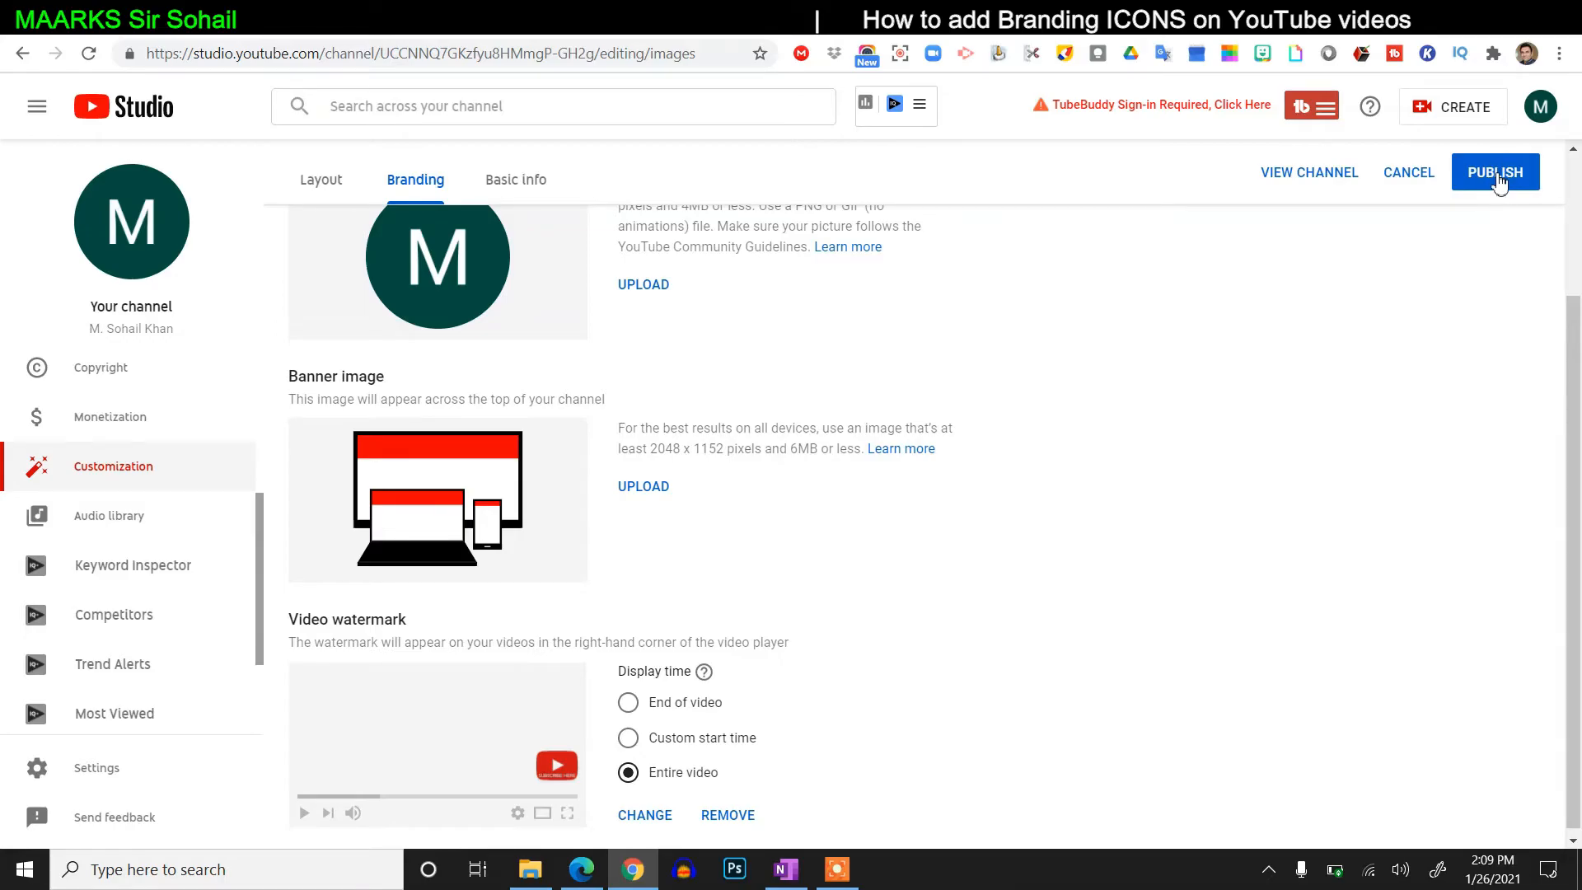
mouse_move(755, 767)
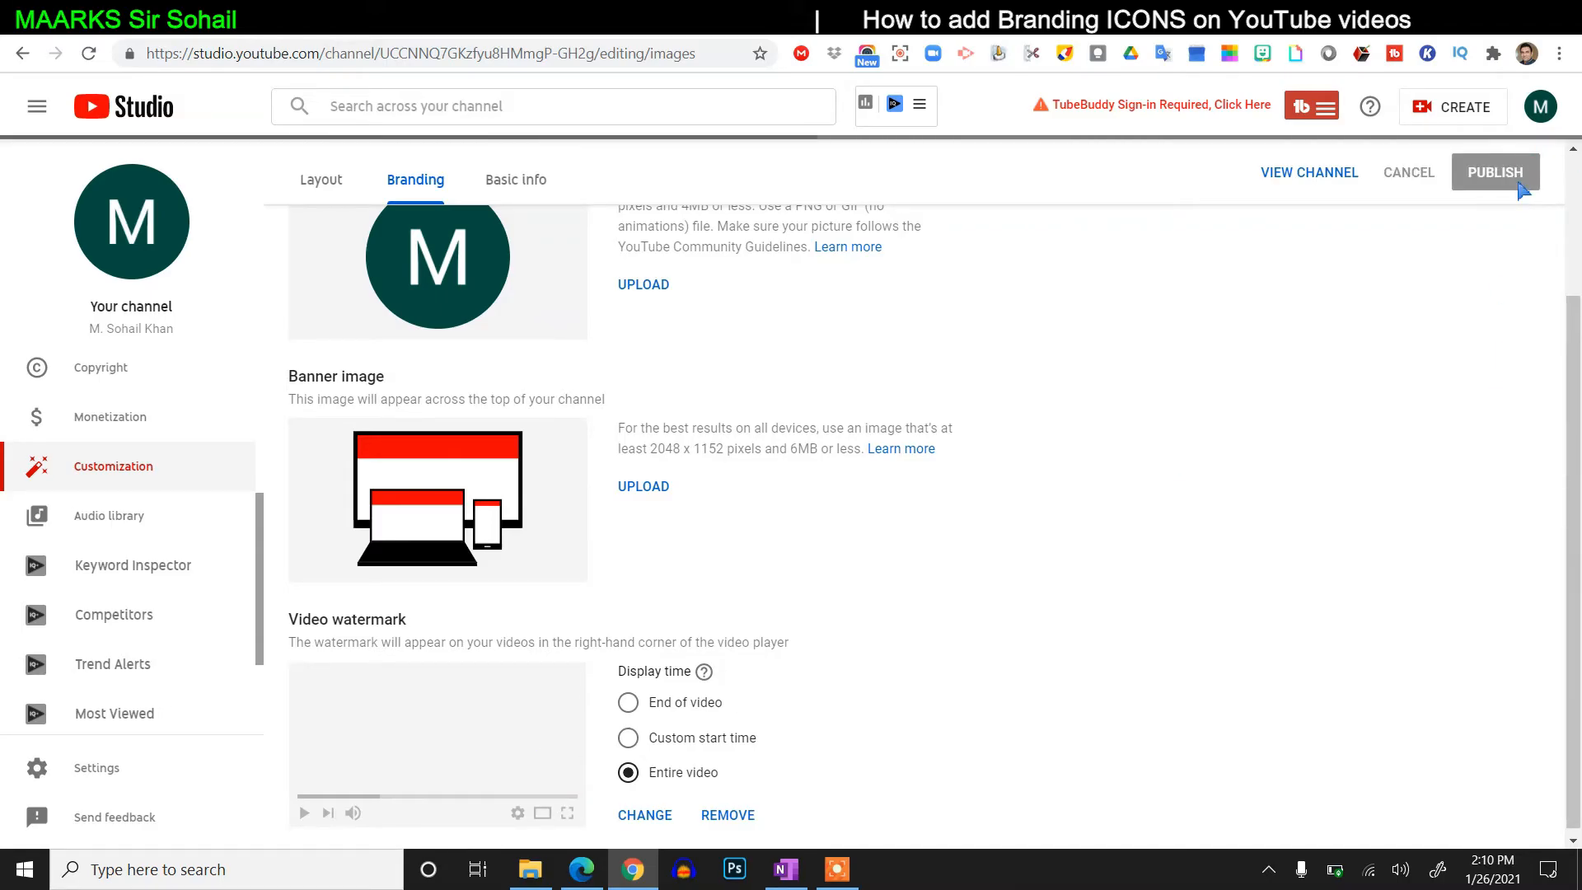
- Publish the branding changes with the entire-video 'Subscribe here' watermark
left_click(1497, 171)
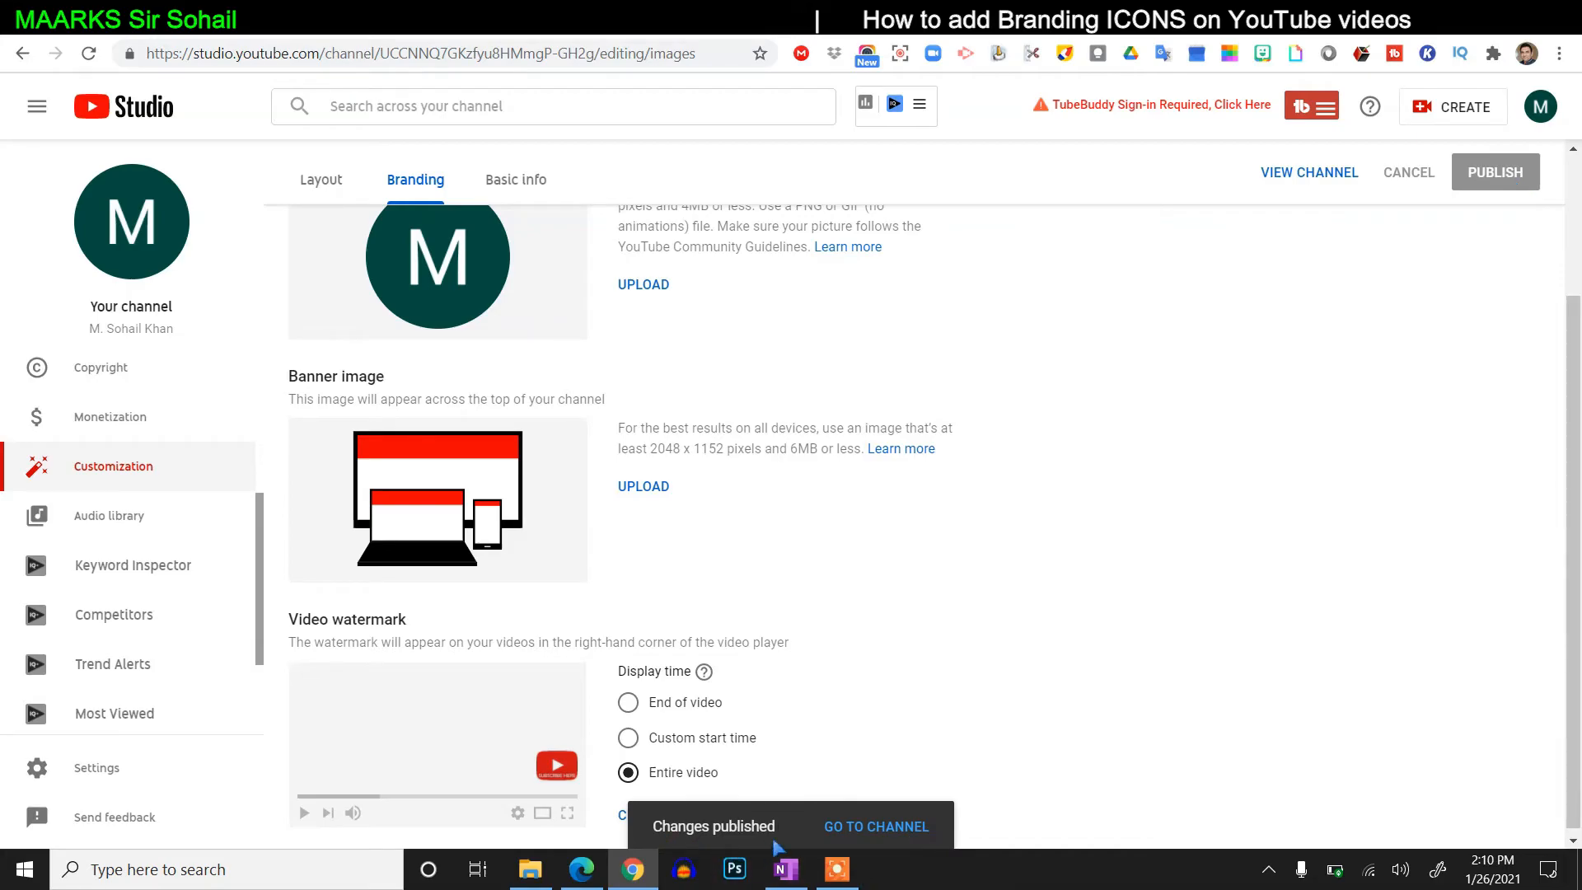